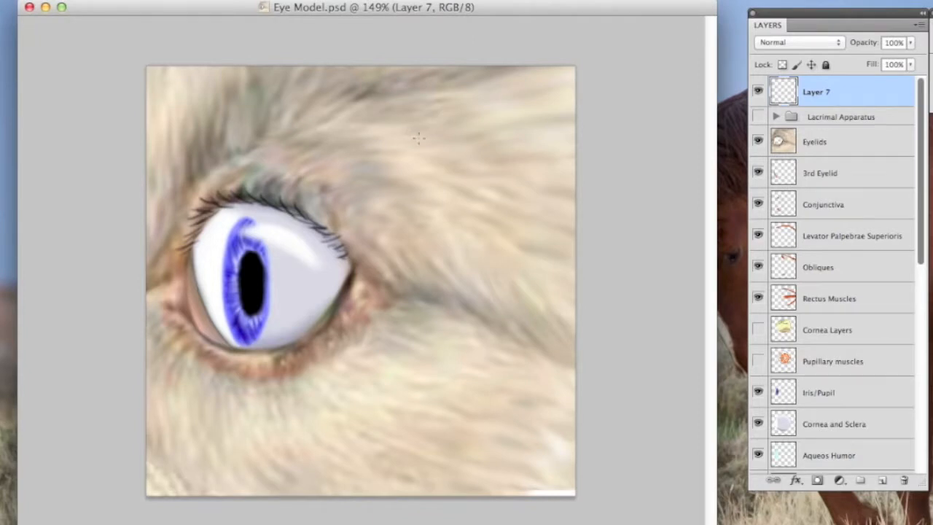
{"action": "mouse_move", "coordinate": [388, 124]}
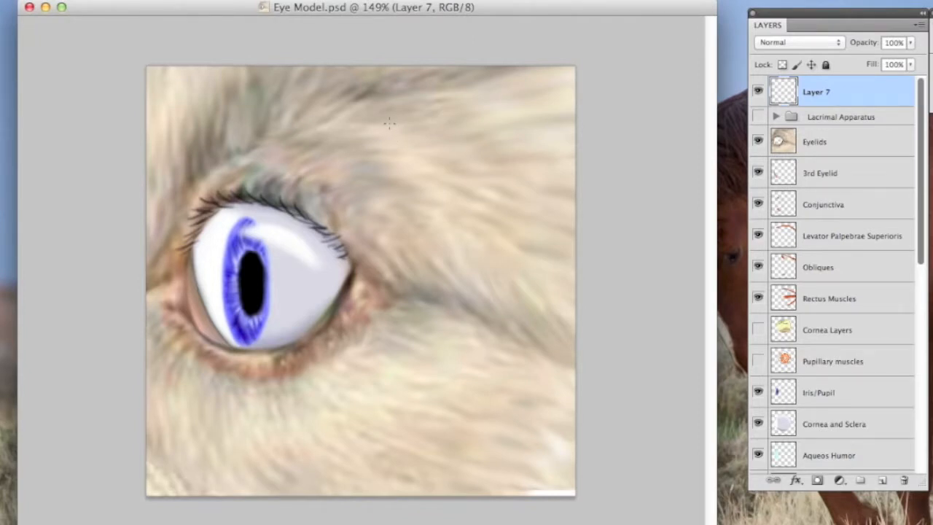
- Handwrite green 'Ocular Adnexa' and 'conjunctiva' labels at the top left of the drawing
{"action": "left_click_drag", "start_coordinate": [379, 134], "coordinate": [437, 129]}
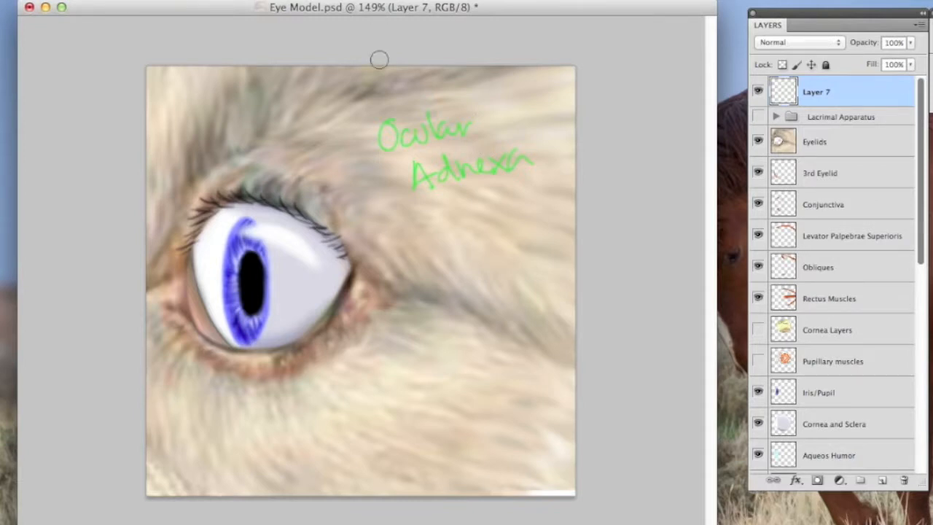
{"action": "left_click_drag", "start_coordinate": [379, 59], "coordinate": [436, 137]}
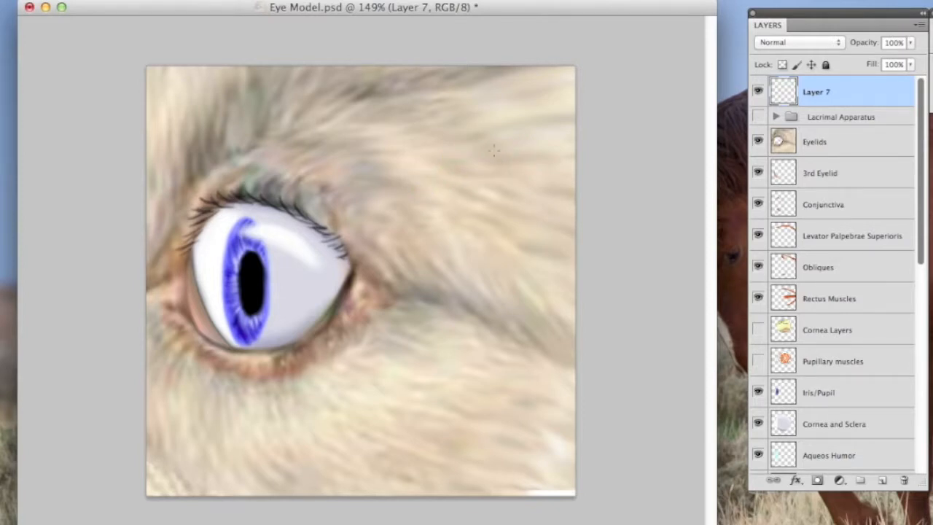
{"action": "mouse_move", "coordinate": [496, 155]}
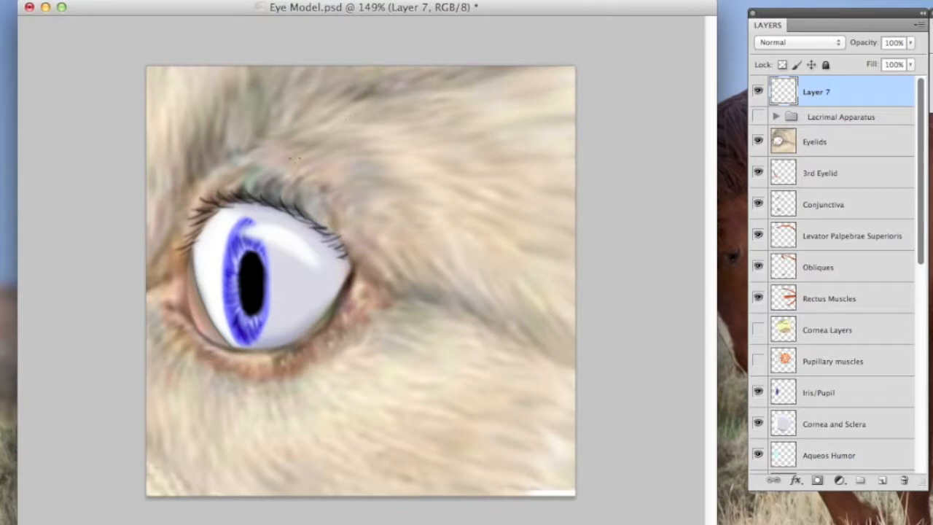
{"action": "mouse_move", "coordinate": [271, 239]}
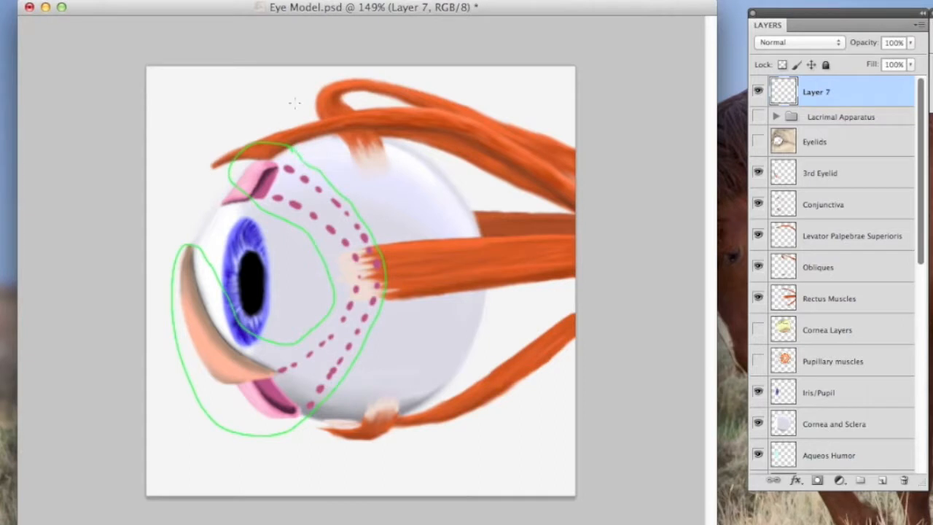
{"action": "left_click_drag", "start_coordinate": [160, 110], "coordinate": [204, 134]}
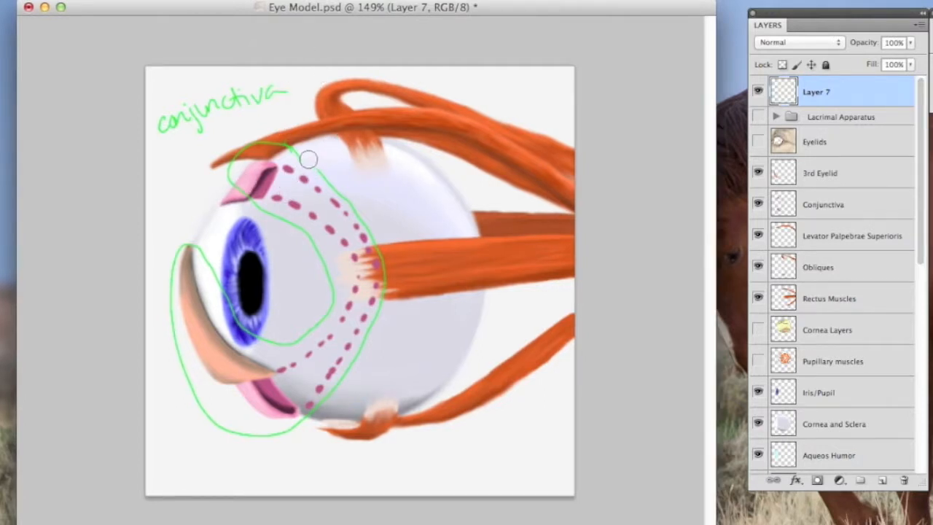
- Outline the conjunctiva along the pink tissue and draw arrows to it
{"action": "left_click_drag", "start_coordinate": [309, 159], "coordinate": [286, 219]}
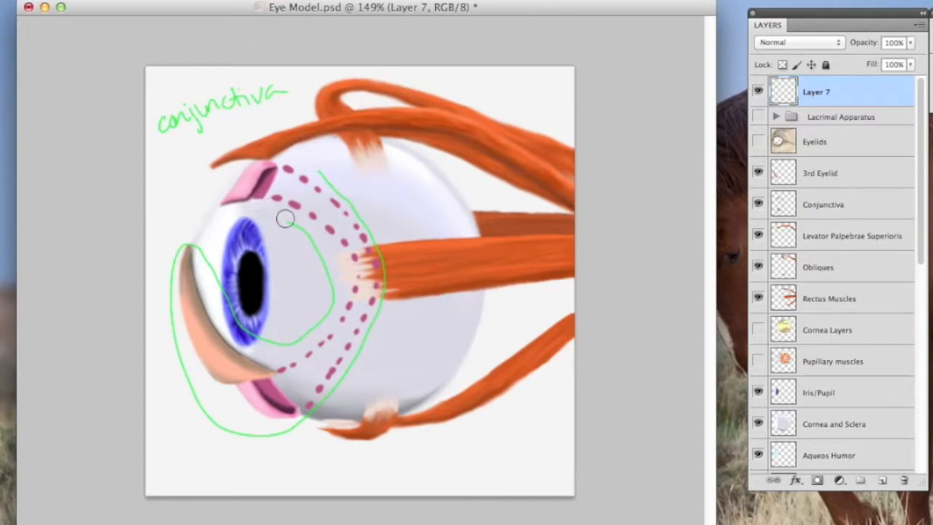
{"action": "left_click_drag", "start_coordinate": [285, 218], "coordinate": [253, 337]}
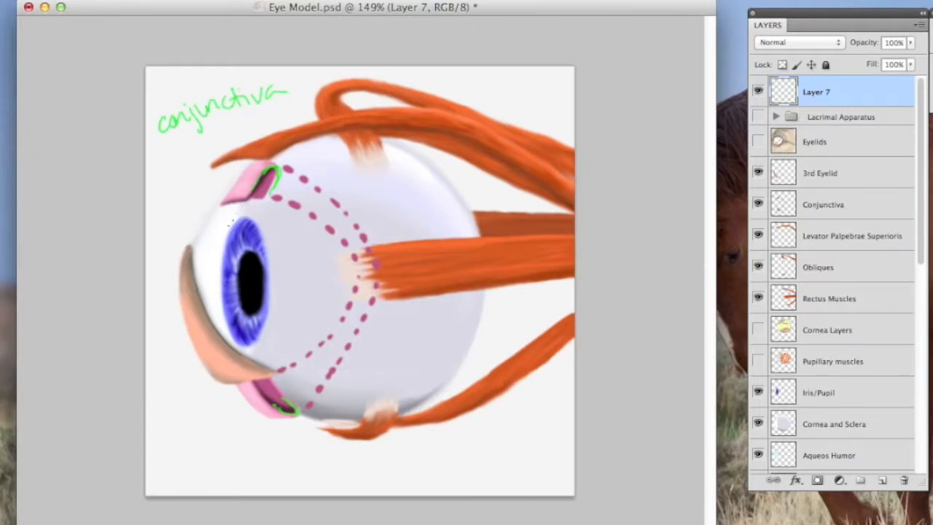
{"action": "left_click_drag", "start_coordinate": [226, 226], "coordinate": [270, 197]}
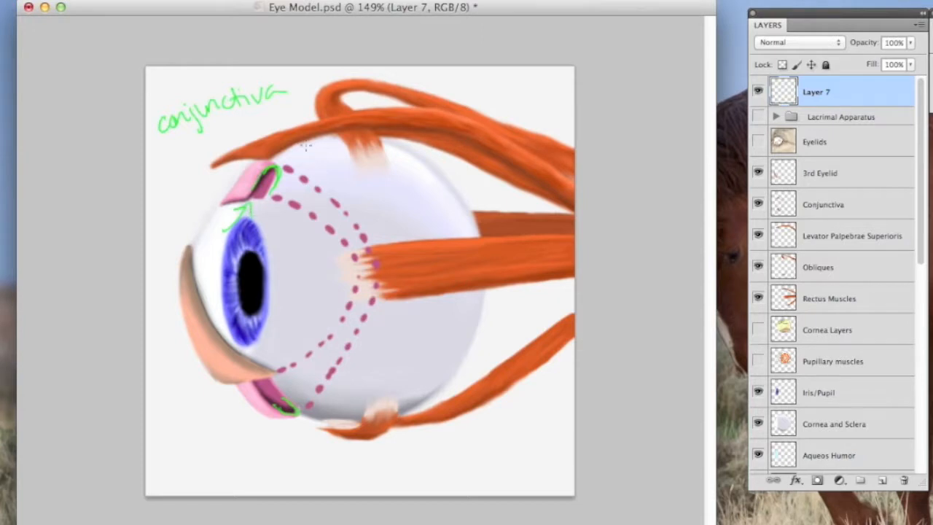
{"action": "left_click_drag", "start_coordinate": [285, 149], "coordinate": [364, 134]}
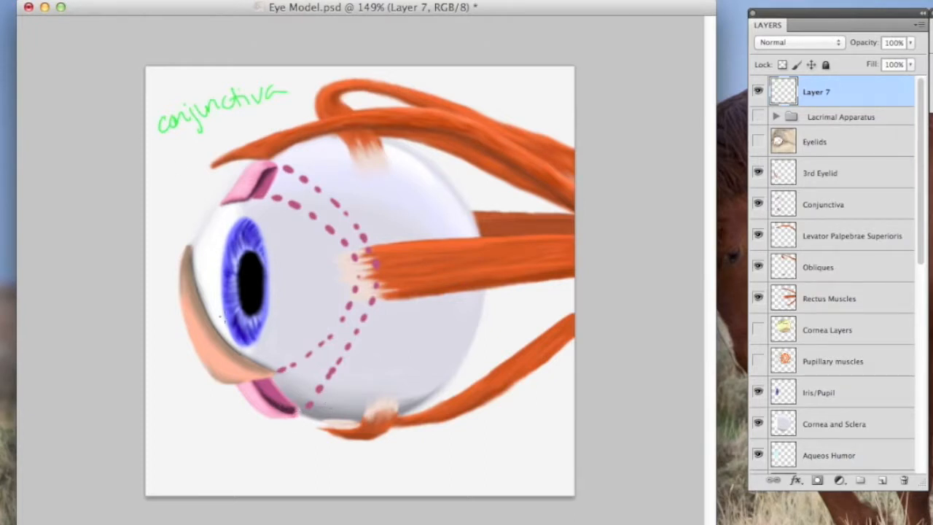
- Handwrite 'nictitating membrane' at lower left and mark the third eyelid in green
{"action": "left_click_drag", "start_coordinate": [189, 255], "coordinate": [262, 387]}
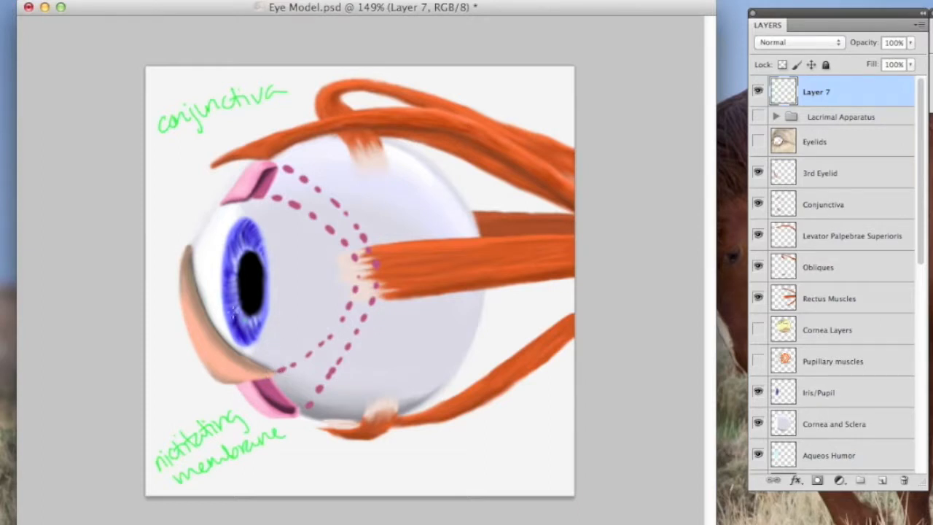
{"action": "left_click_drag", "start_coordinate": [233, 317], "coordinate": [299, 279]}
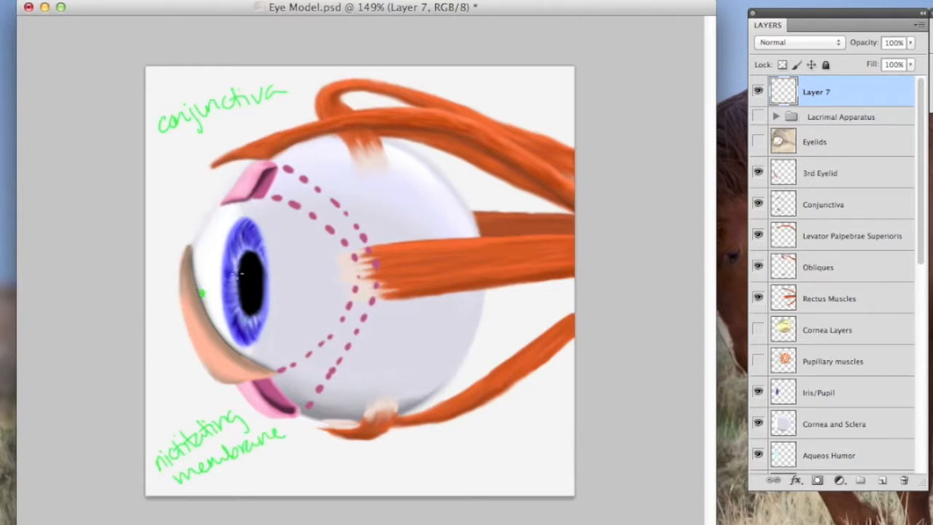
{"action": "left_click_drag", "start_coordinate": [204, 251], "coordinate": [280, 284]}
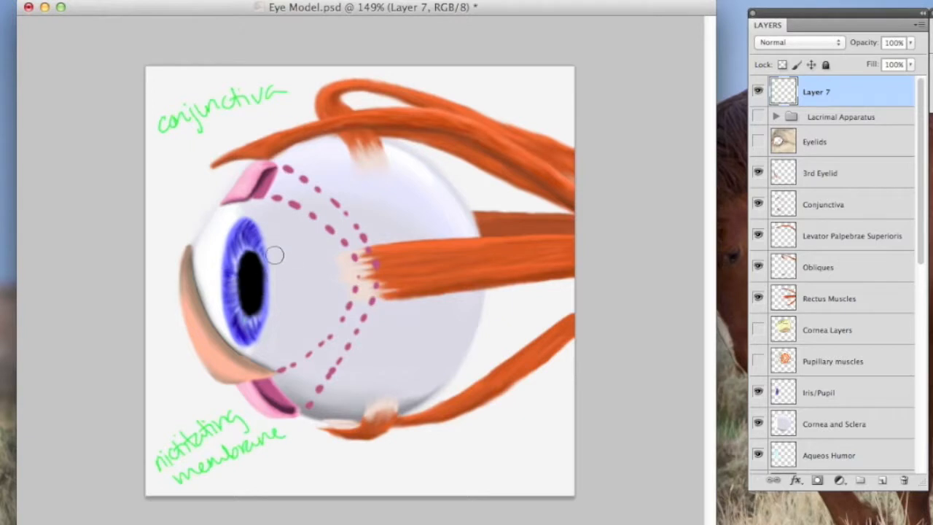
{"action": "mouse_move", "coordinate": [239, 403]}
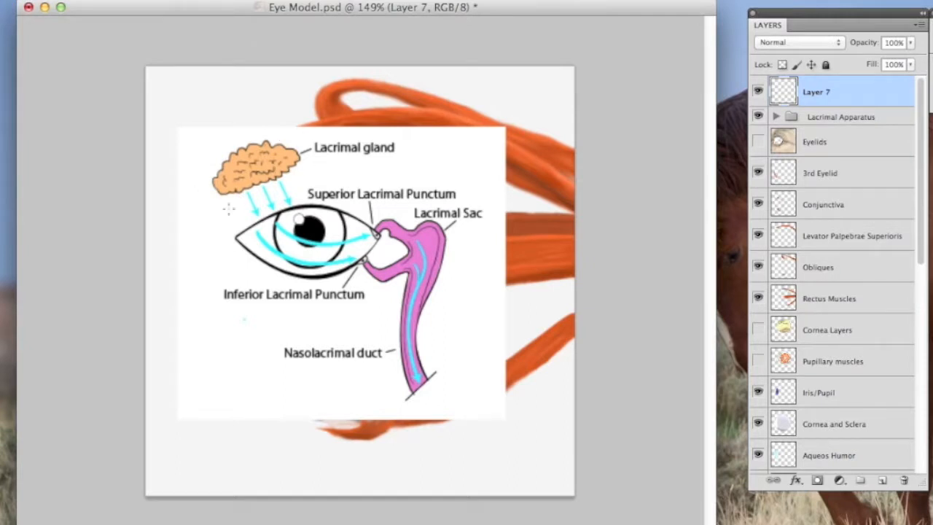
{"action": "mouse_move", "coordinate": [224, 216]}
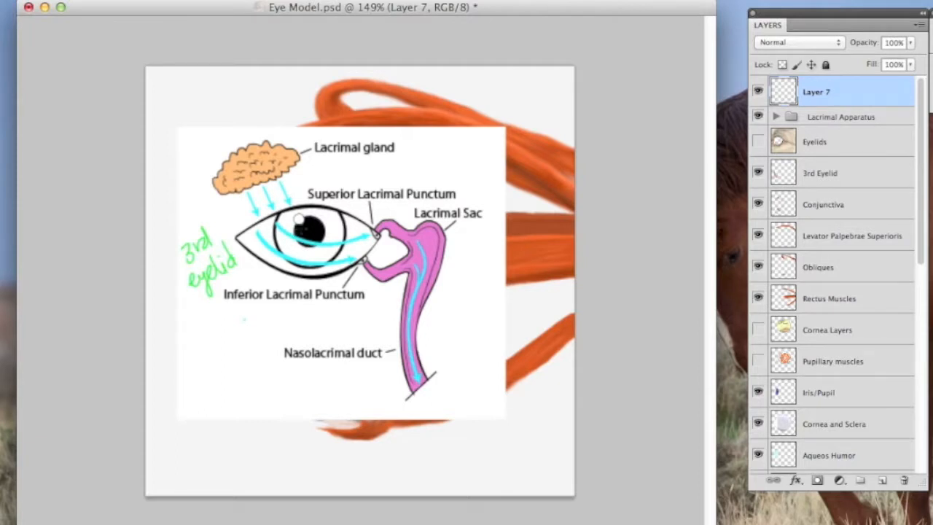
{"action": "mouse_move", "coordinate": [347, 230]}
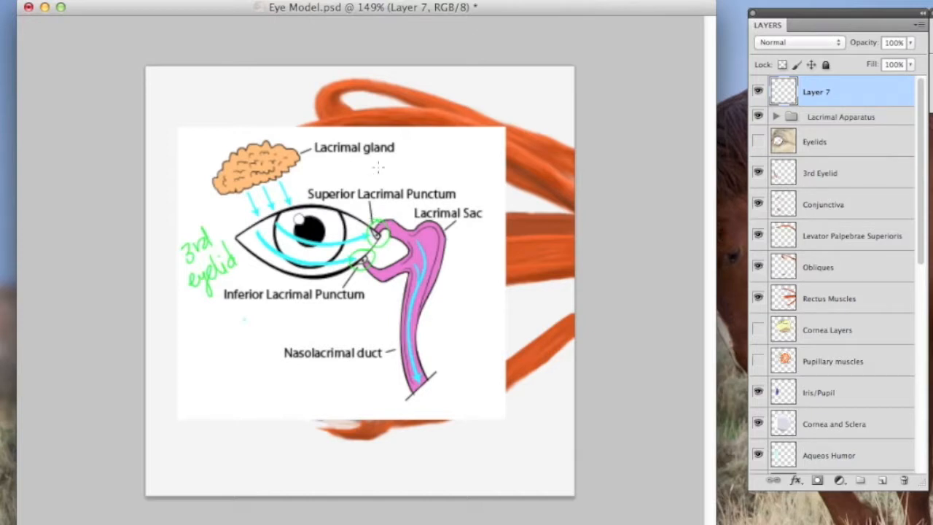
- Add the 'Puncta:' note near the lacrimal gland on the diagram
{"action": "left_click", "coordinate": [414, 160]}
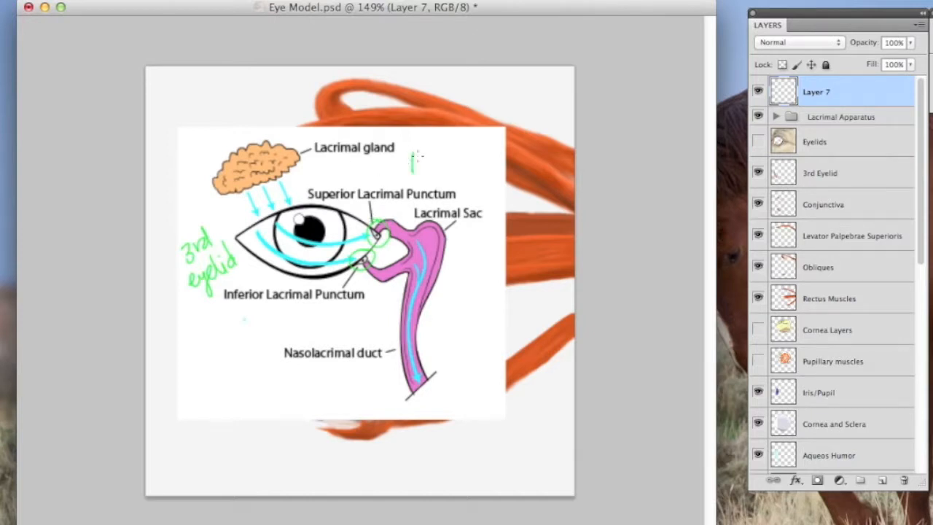
{"action": "type", "text": "Punctz:"}
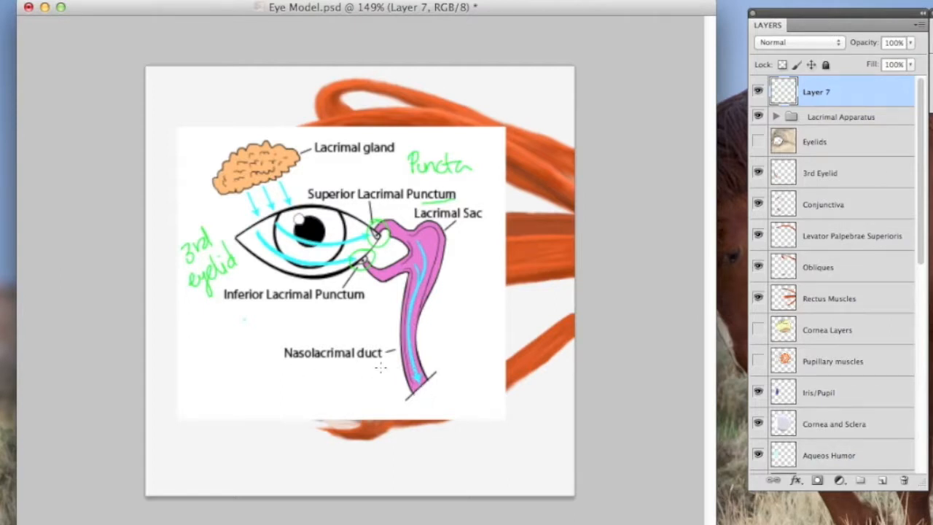
{"action": "mouse_move", "coordinate": [300, 365]}
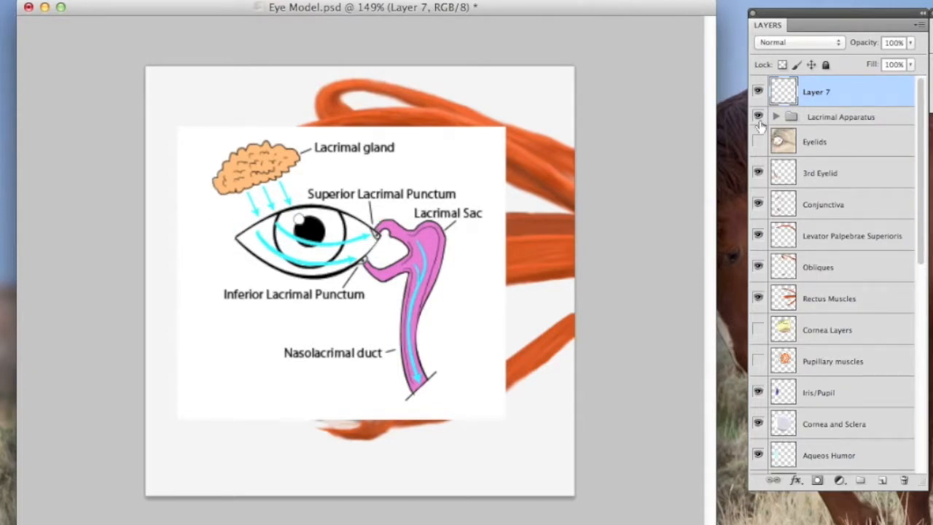
- Hide the lacrimal diagram and sketch the tear path across the eye, puncta and duct down to the nose
{"action": "left_click", "coordinate": [758, 117]}
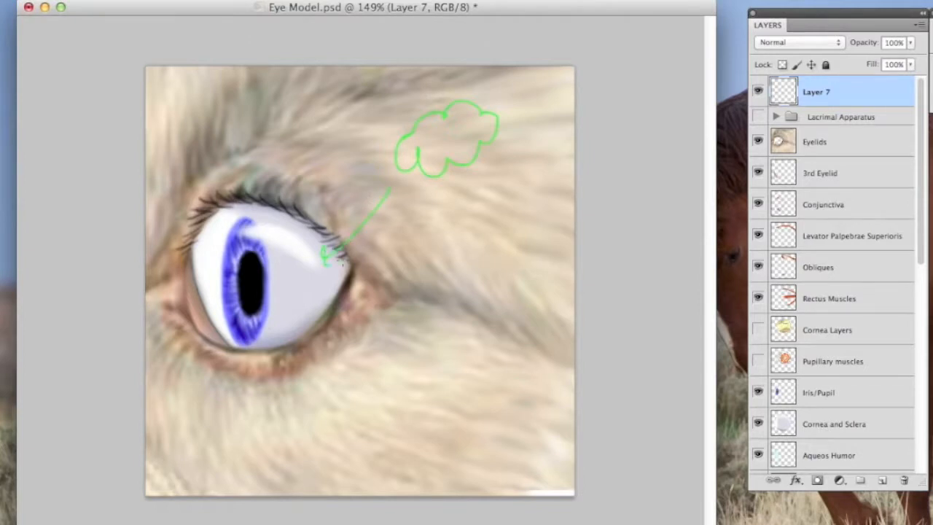
{"action": "left_click_drag", "start_coordinate": [343, 256], "coordinate": [255, 284]}
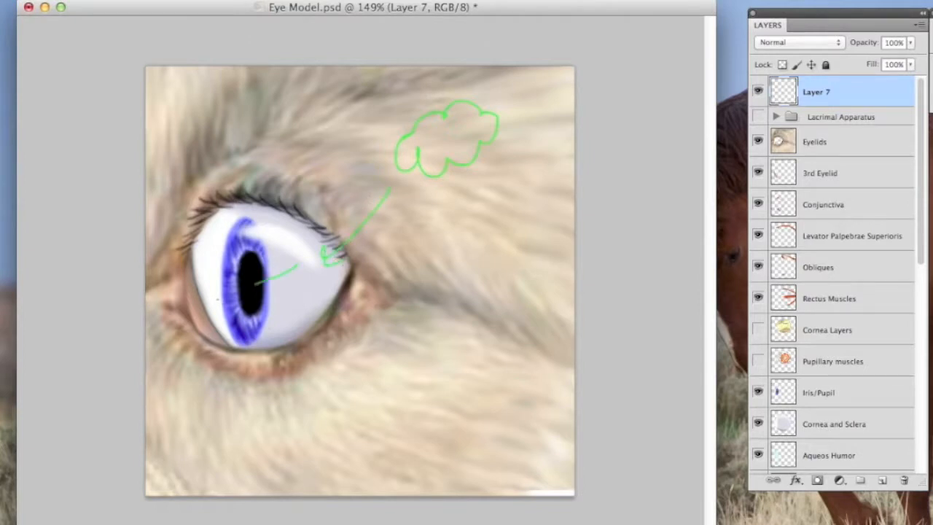
{"action": "left_click_drag", "start_coordinate": [335, 255], "coordinate": [207, 306]}
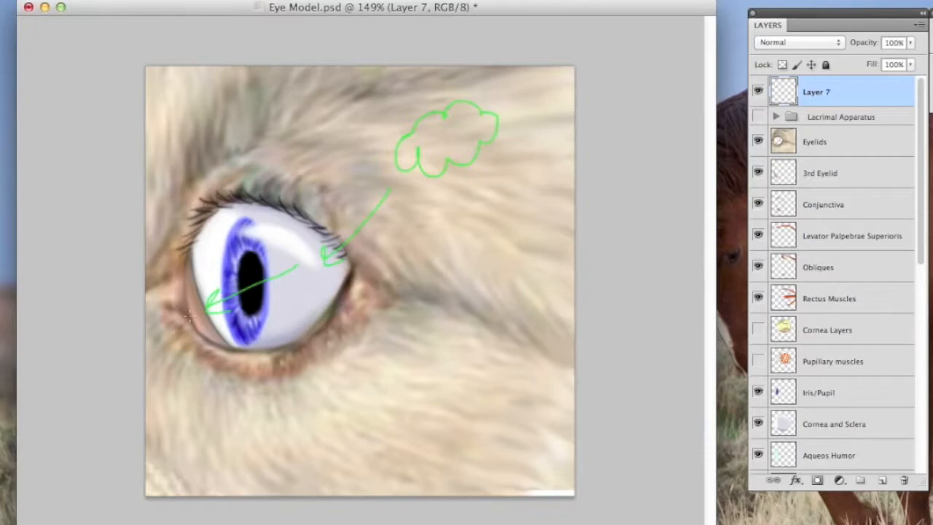
{"action": "left_click_drag", "start_coordinate": [212, 314], "coordinate": [188, 323]}
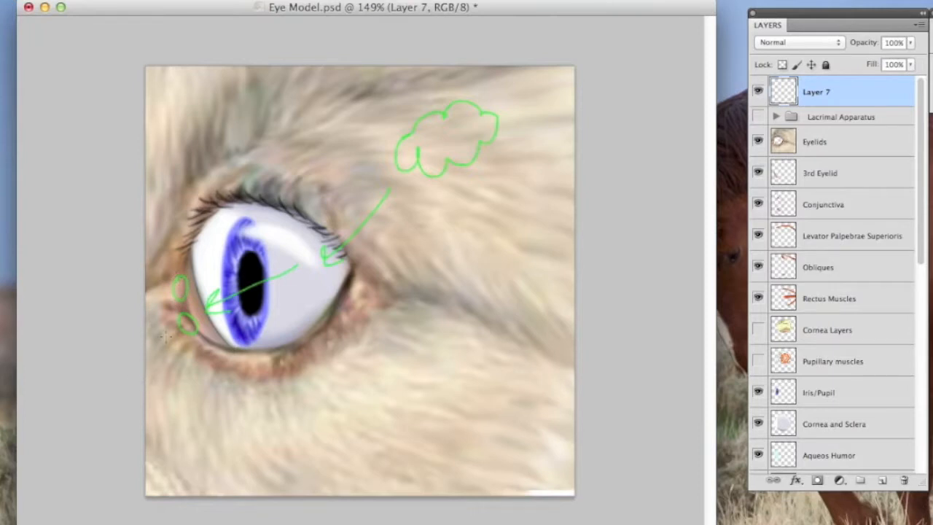
{"action": "left_click_drag", "start_coordinate": [163, 328], "coordinate": [192, 464]}
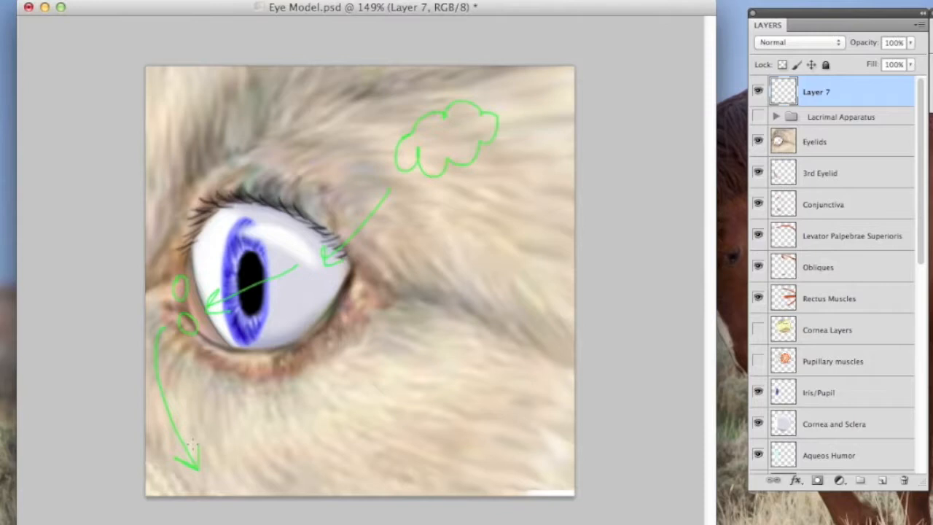
{"action": "mouse_move", "coordinate": [213, 441]}
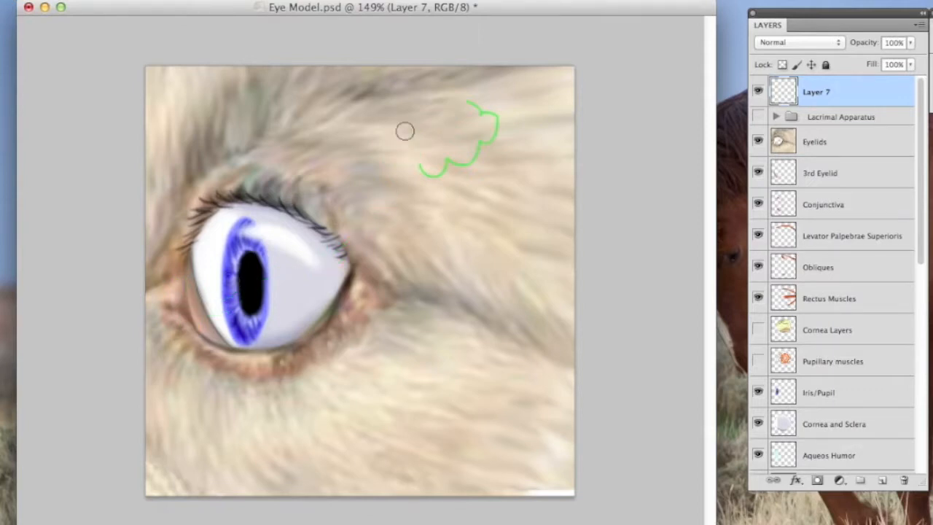
- Undo the tear-flow sketch and hide the eyelids to expose the eyeball
{"action": "key", "text": "cmd+z"}
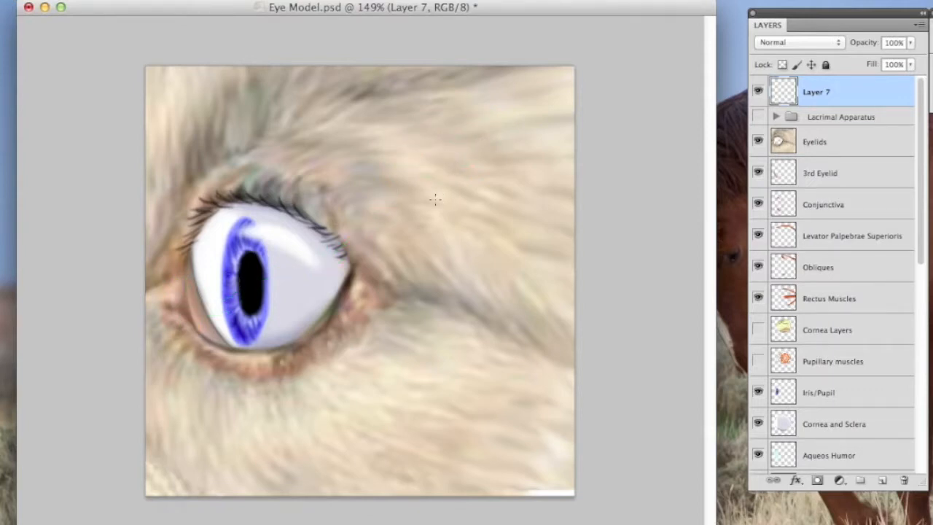
{"action": "left_click", "coordinate": [758, 141]}
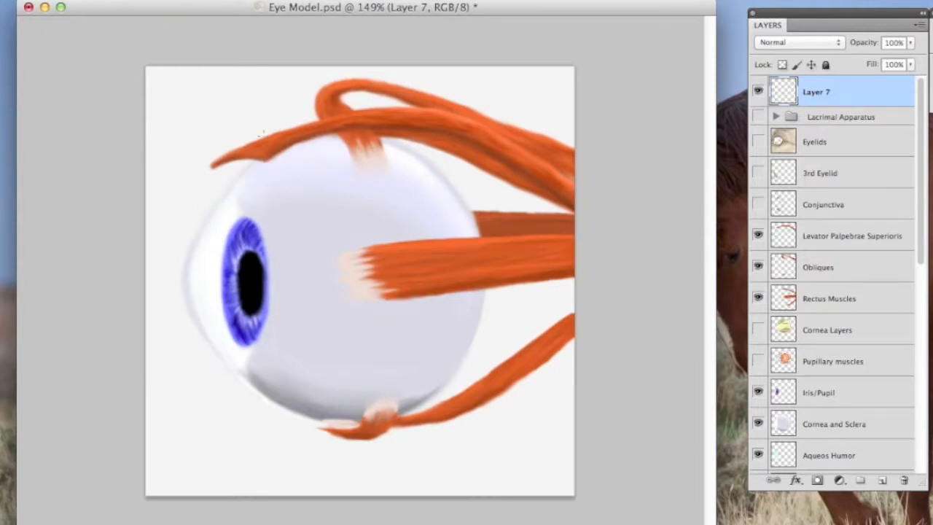
- Handwrite the green 'Levator:' muscle label at the top left
{"action": "left_click_drag", "start_coordinate": [256, 143], "coordinate": [343, 128]}
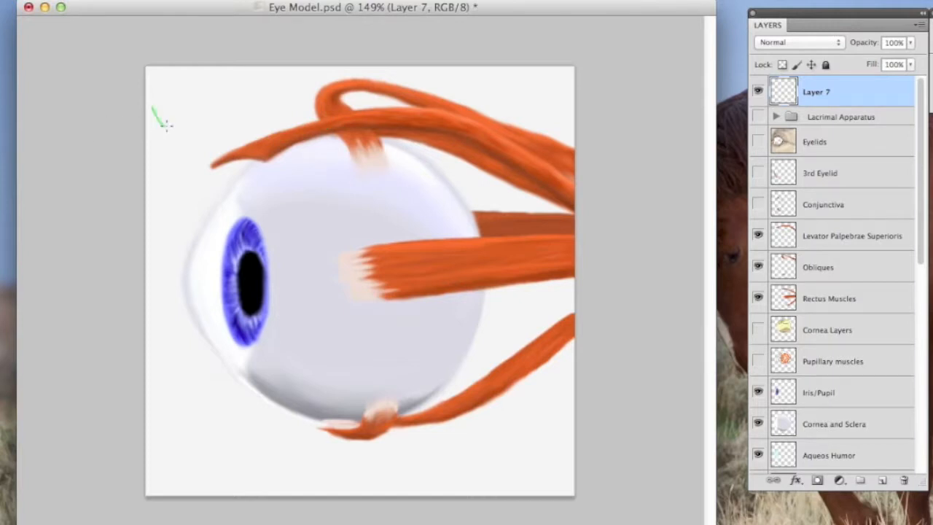
{"action": "left_click_drag", "start_coordinate": [153, 120], "coordinate": [233, 90]}
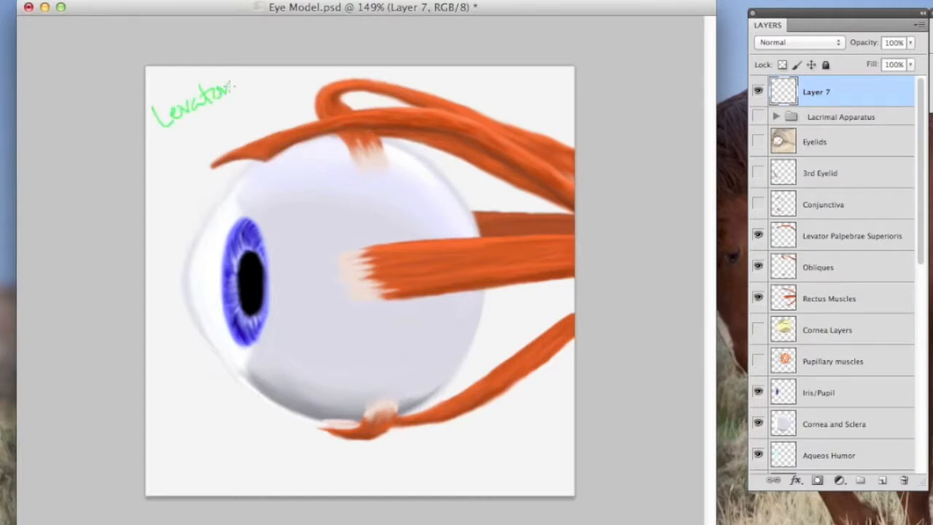
{"action": "left_click_drag", "start_coordinate": [157, 134], "coordinate": [204, 146]}
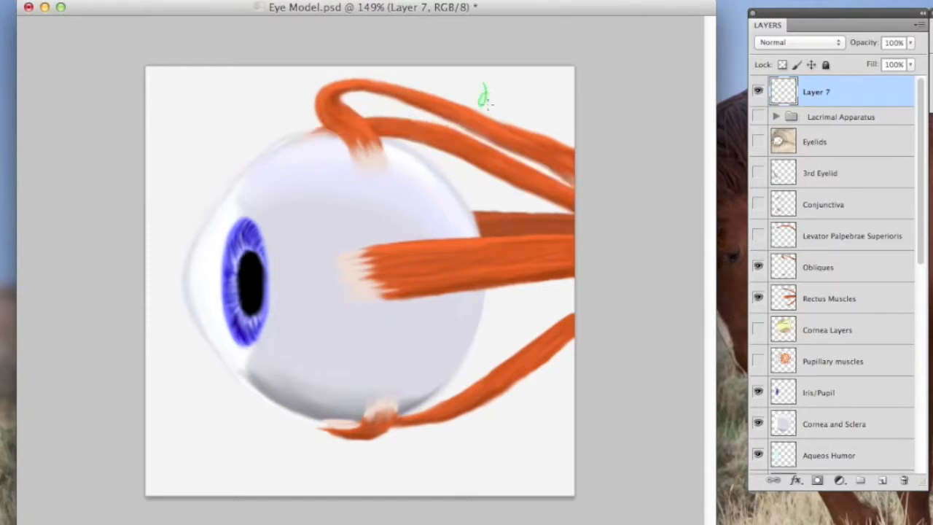
- Write 'dorsal' above the eye, then draw a green line through the pupil along the axis
{"action": "left_click_drag", "start_coordinate": [478, 95], "coordinate": [532, 109]}
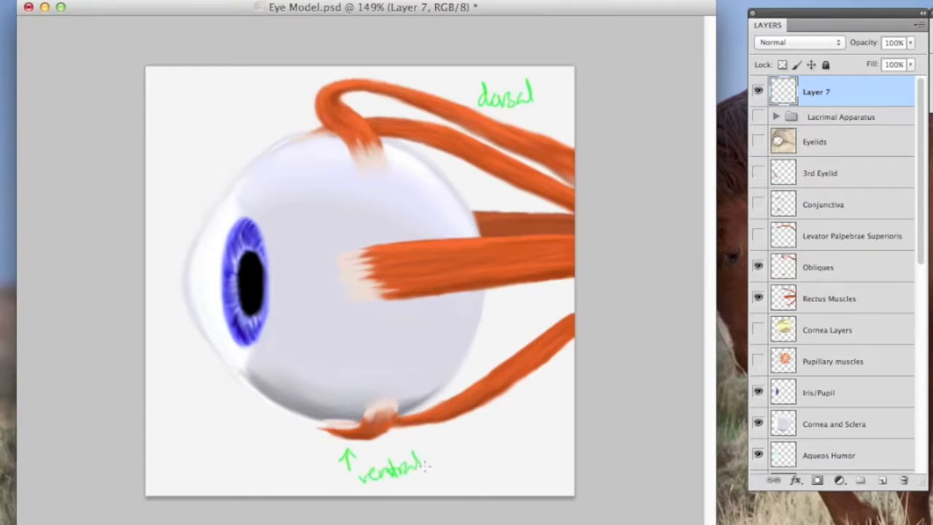
{"action": "mouse_move", "coordinate": [424, 455]}
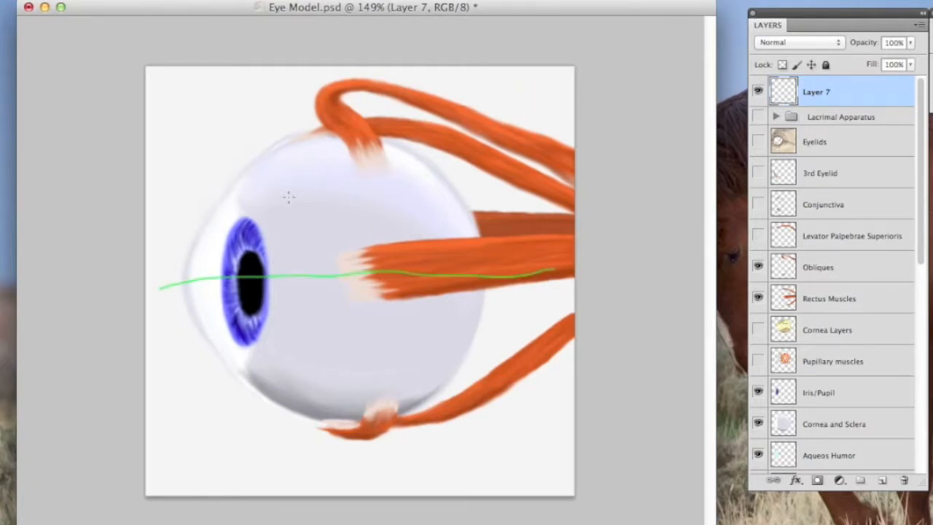
{"action": "left_click_drag", "start_coordinate": [285, 190], "coordinate": [309, 237]}
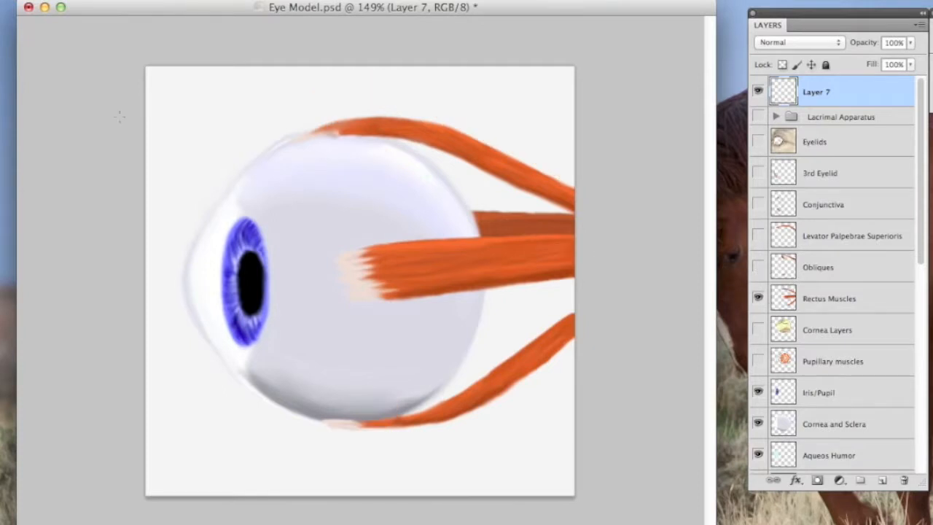
{"action": "mouse_move", "coordinate": [221, 149]}
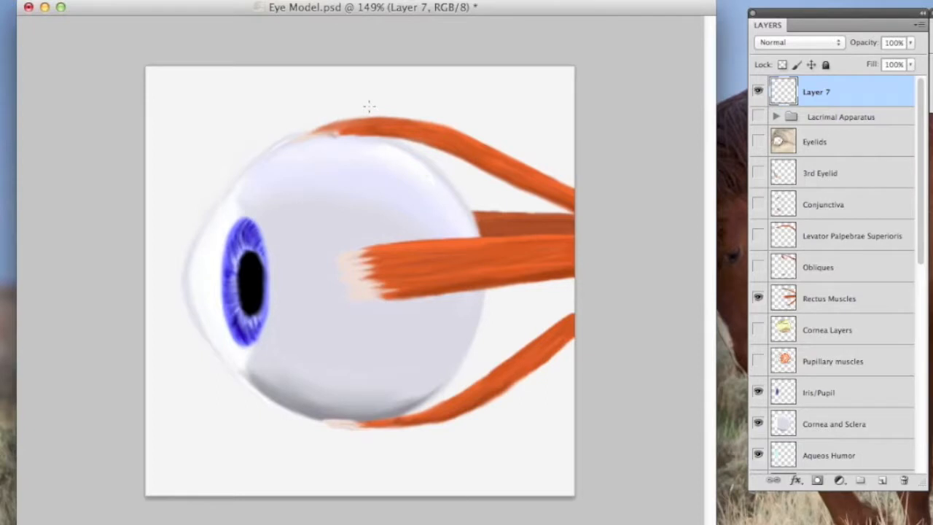
- Write the 'dorsalis' label above the muscle, then hide the rectus muscles
{"action": "left_click_drag", "start_coordinate": [357, 105], "coordinate": [434, 105]}
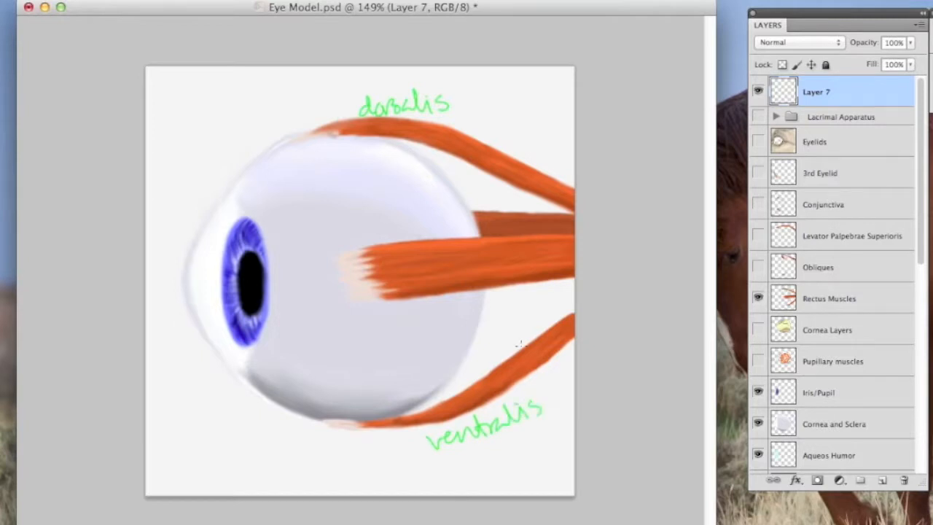
{"action": "mouse_move", "coordinate": [344, 233]}
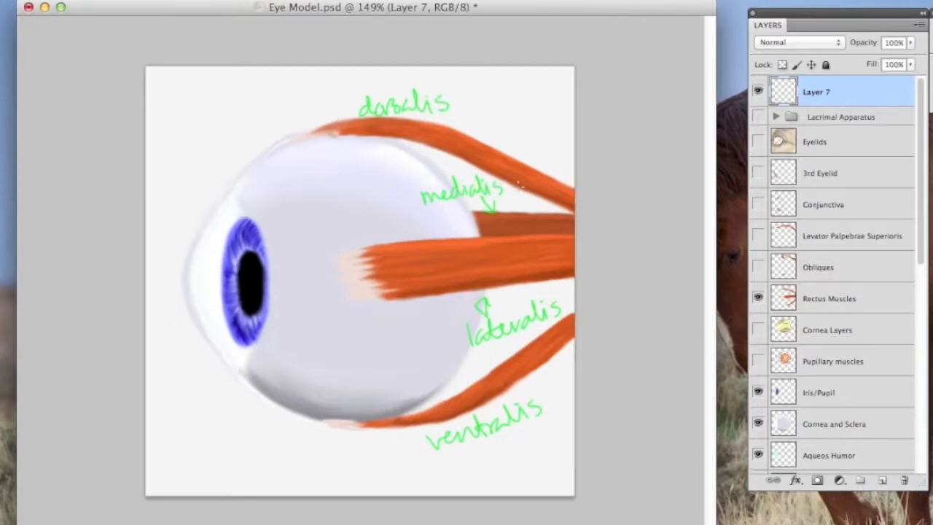
{"action": "left_click", "coordinate": [758, 91]}
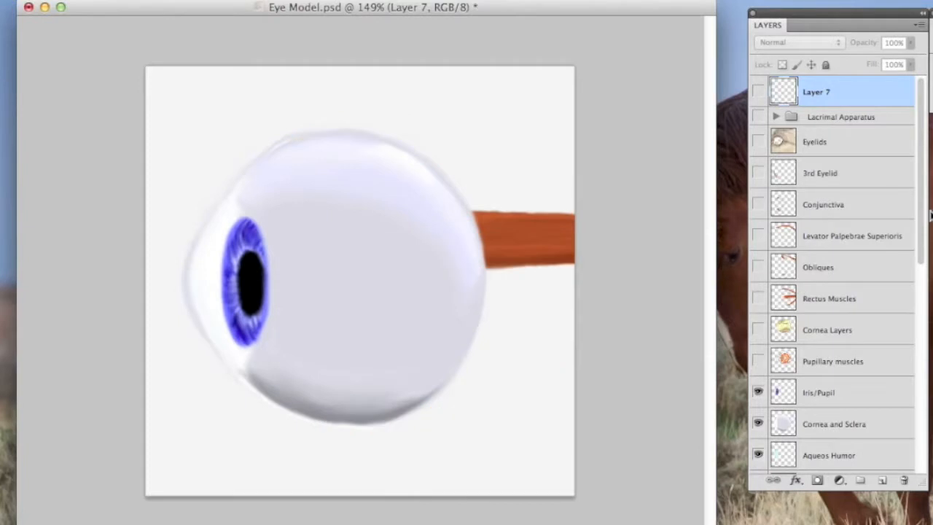
- Zoom in on the bare eyeball and begin the 'Fibrous' label
{"action": "scroll", "scroll_direction": "down", "scroll_amount": 3}
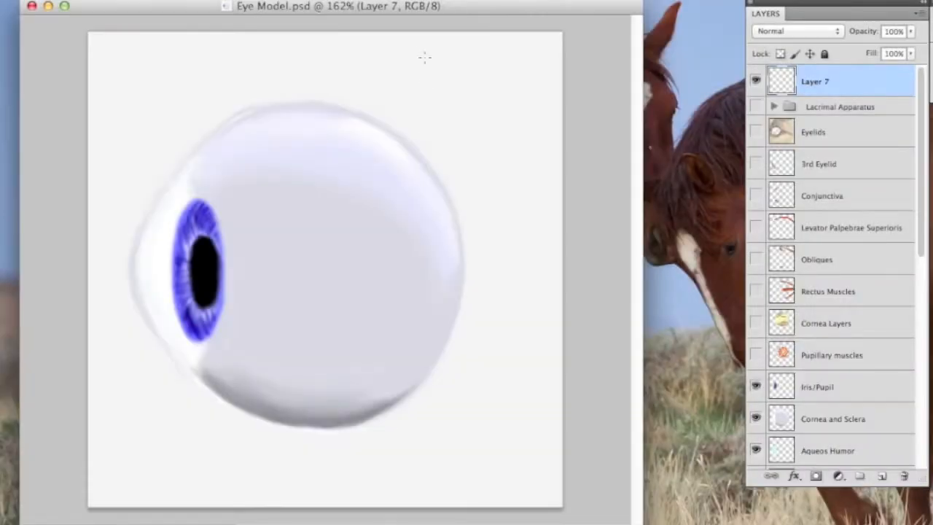
{"action": "mouse_move", "coordinate": [414, 83]}
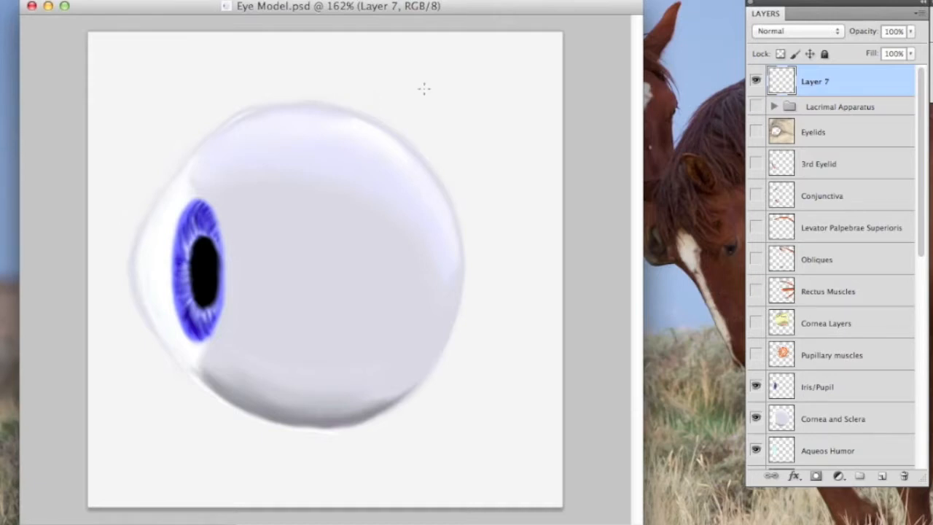
{"action": "mouse_move", "coordinate": [419, 81]}
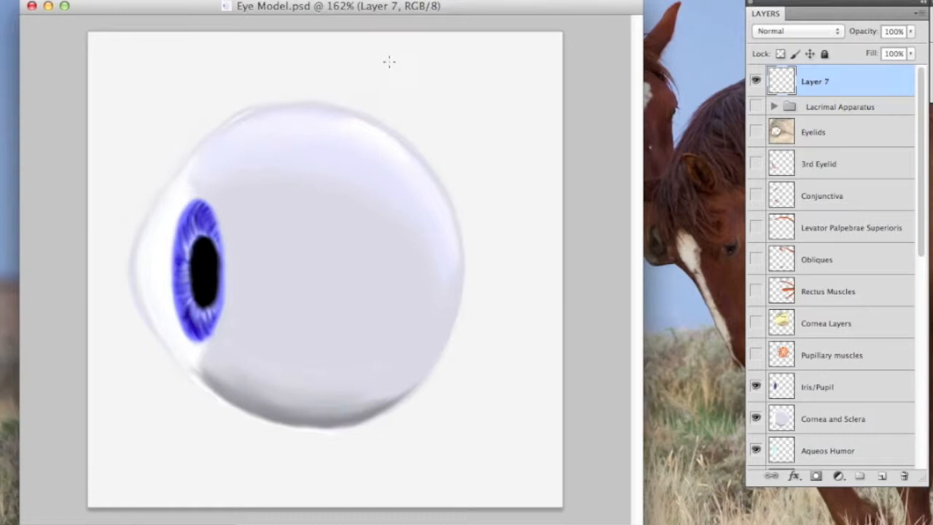
{"action": "mouse_move", "coordinate": [372, 64]}
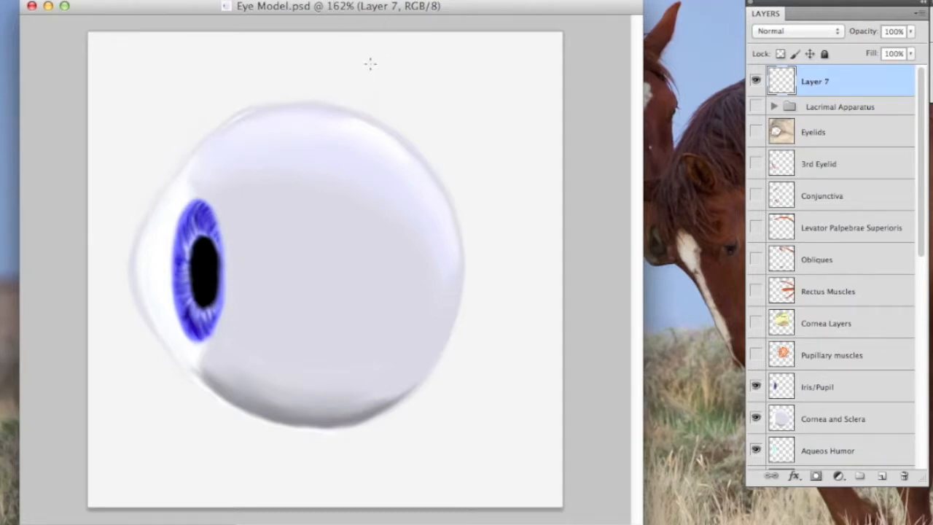
{"action": "type", "text": "Fibrous"}
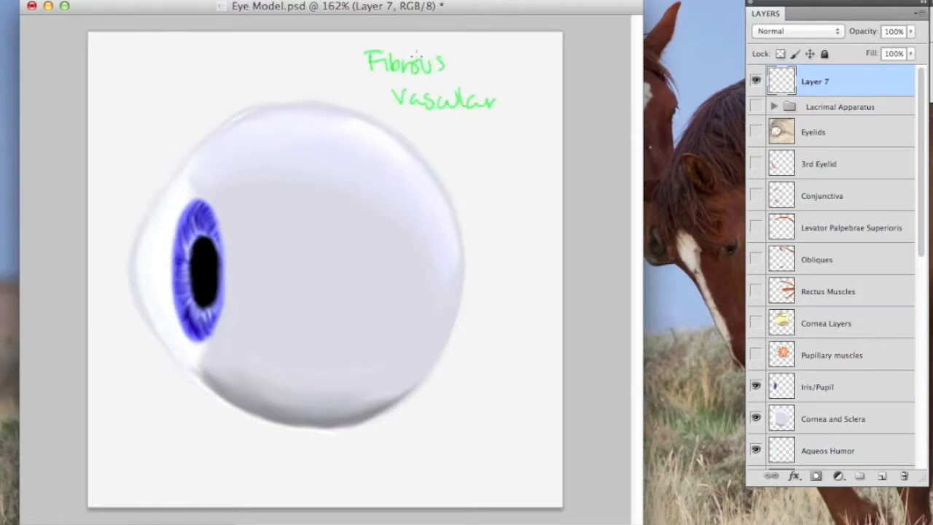
- Add the Nervous tunic label, then reveal the cornea layers diagram
{"action": "type", "text": "Neu"}
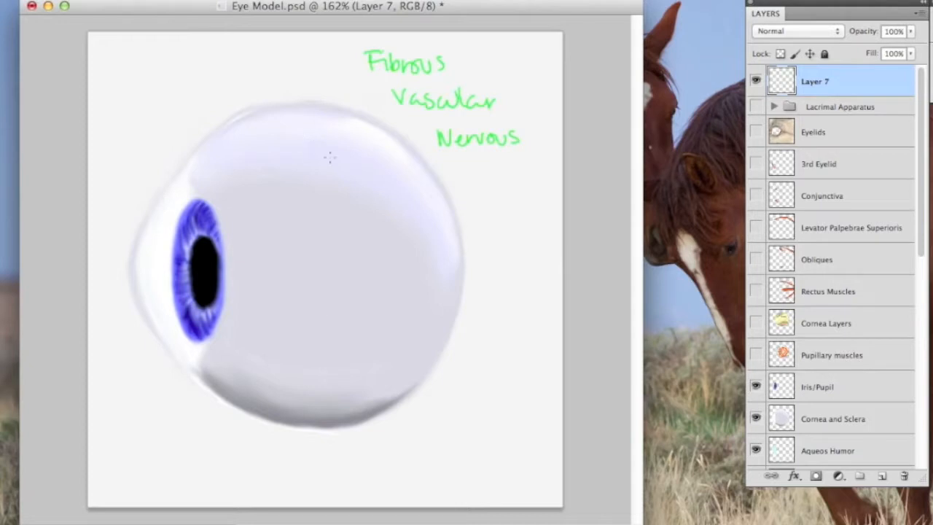
{"action": "mouse_move", "coordinate": [187, 129]}
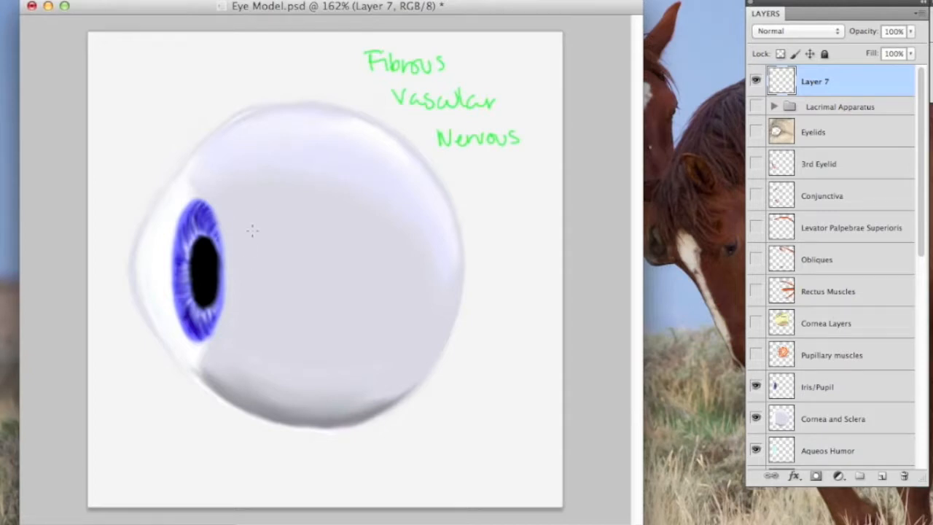
{"action": "mouse_move", "coordinate": [309, 174]}
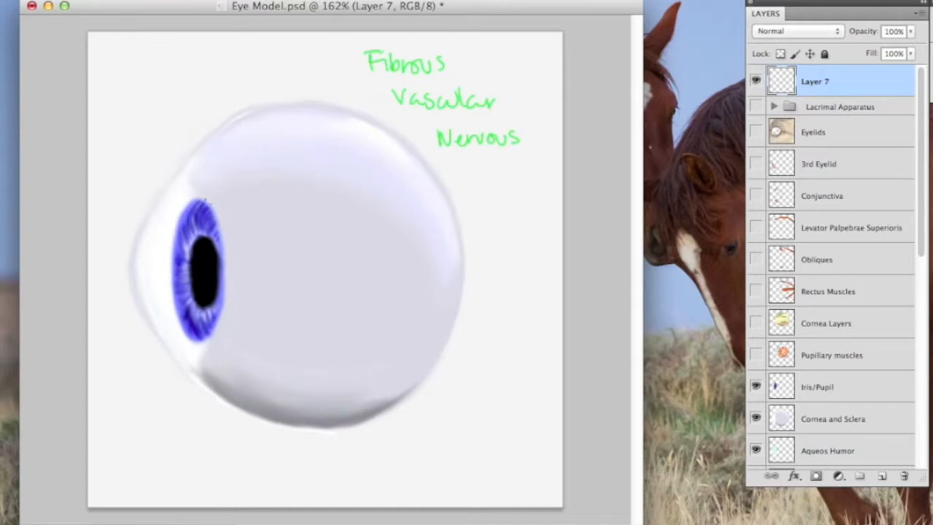
{"action": "mouse_move", "coordinate": [163, 227]}
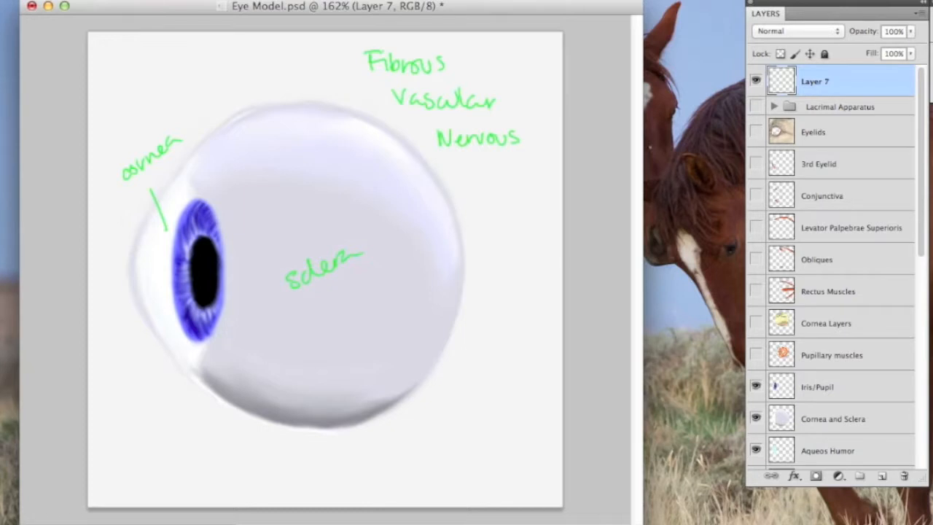
{"action": "left_click", "coordinate": [755, 323]}
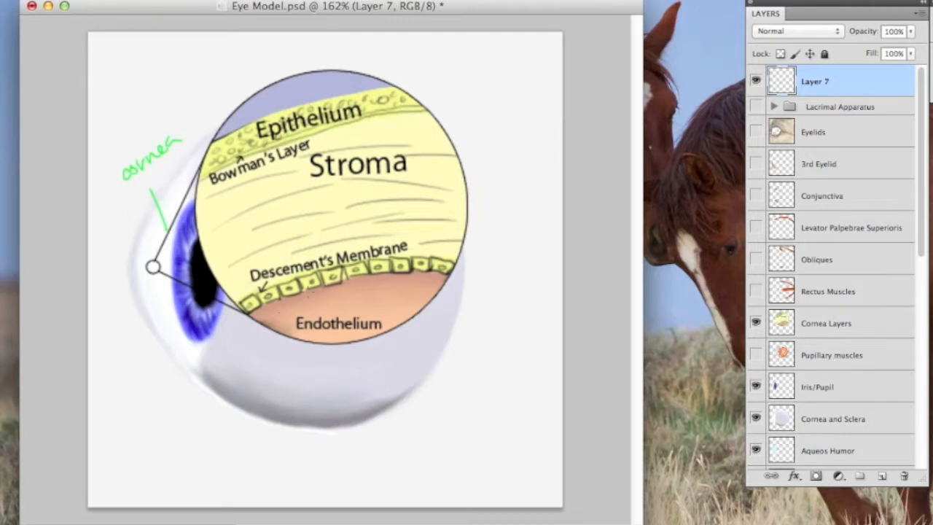
- Mark the endothelium beneath the cornea cross-section diagram in green
{"action": "left_click_drag", "start_coordinate": [313, 337], "coordinate": [349, 337]}
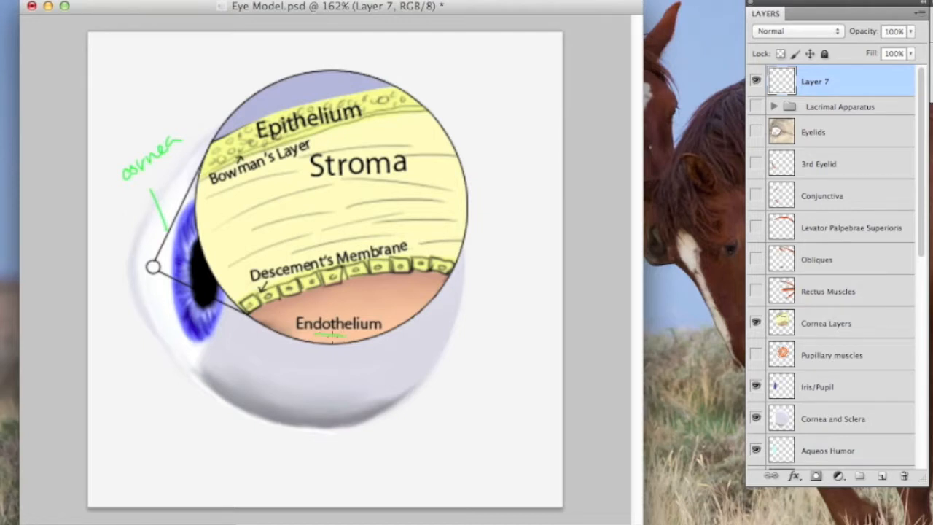
{"action": "mouse_move", "coordinate": [265, 379]}
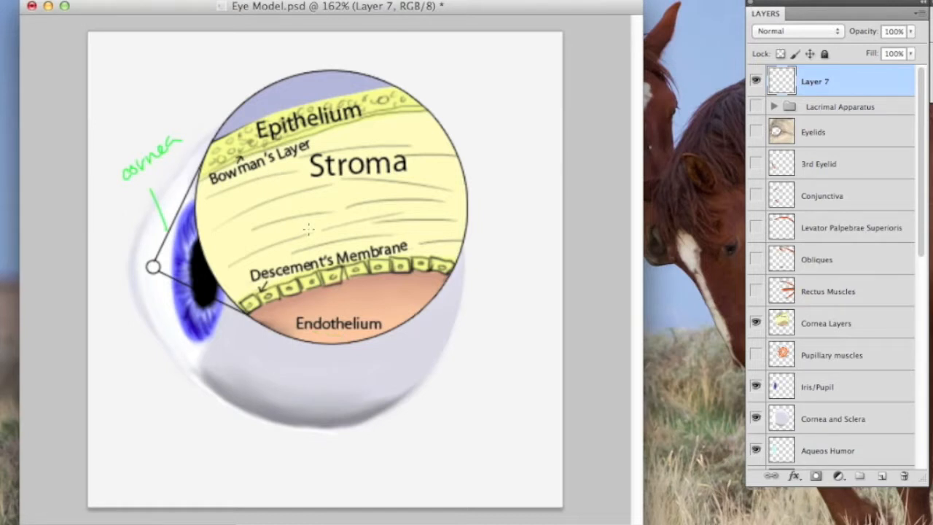
{"action": "mouse_move", "coordinate": [357, 150]}
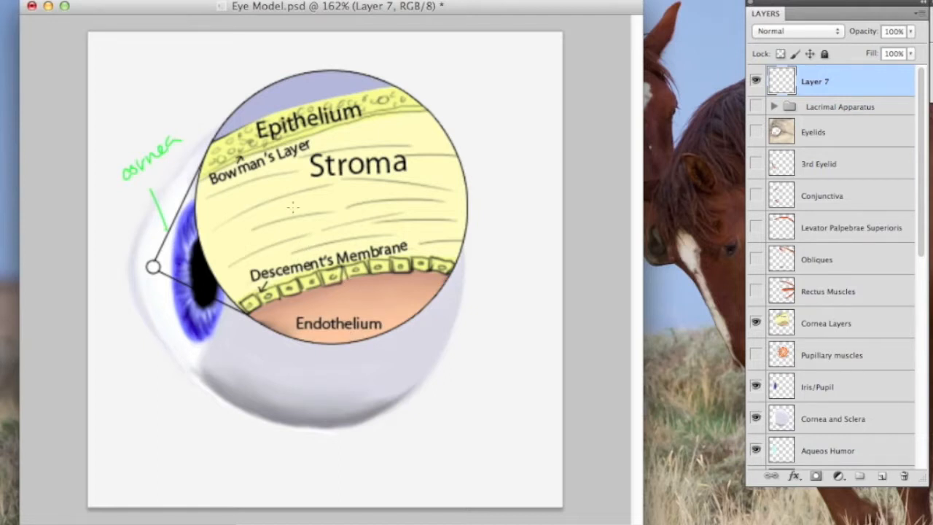
{"action": "mouse_move", "coordinate": [426, 94]}
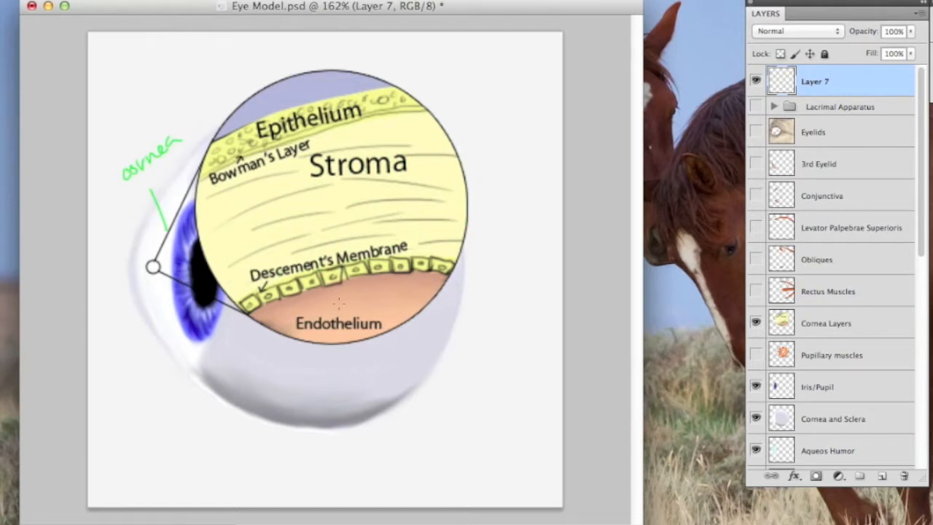
{"action": "mouse_move", "coordinate": [747, 297]}
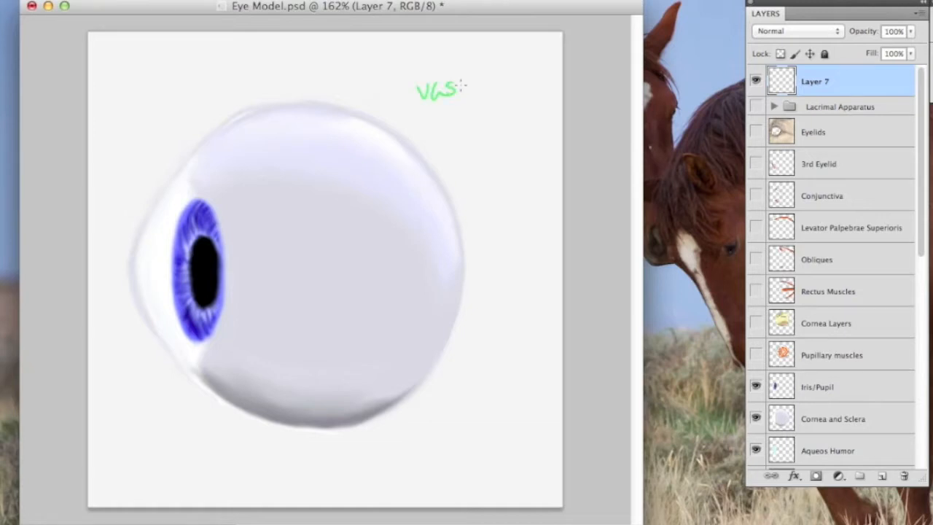
- Write the green 'vascular' label above the eye and reveal the Pupillary muscles diagram
{"action": "left_click_drag", "start_coordinate": [452, 83], "coordinate": [517, 80]}
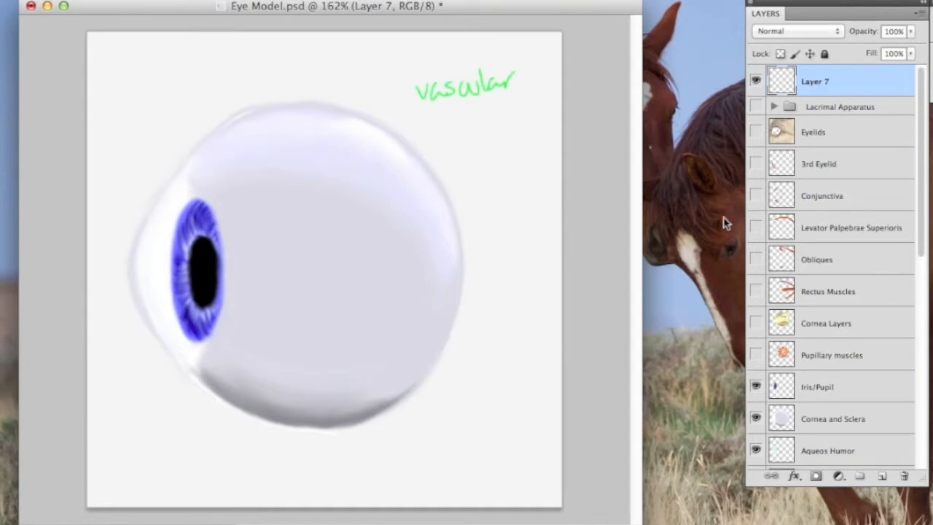
{"action": "left_click", "coordinate": [756, 356]}
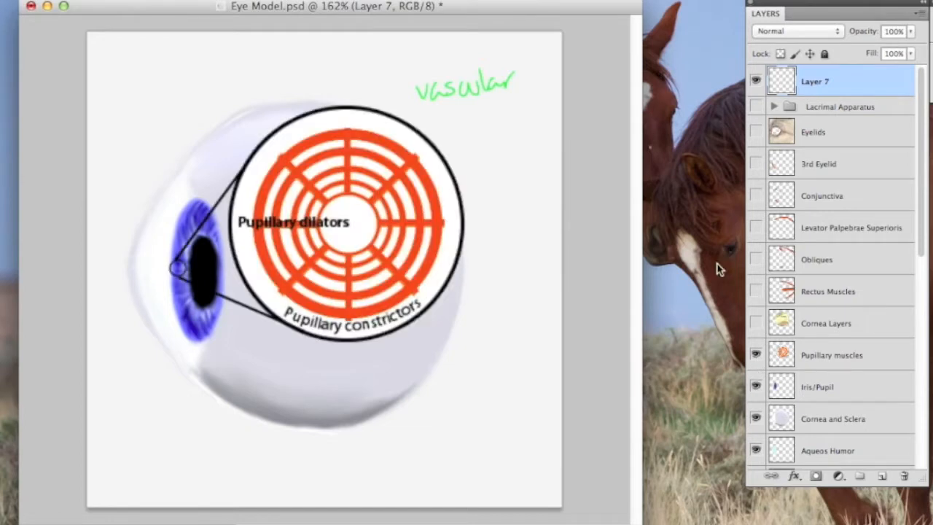
{"action": "mouse_move", "coordinate": [328, 95]}
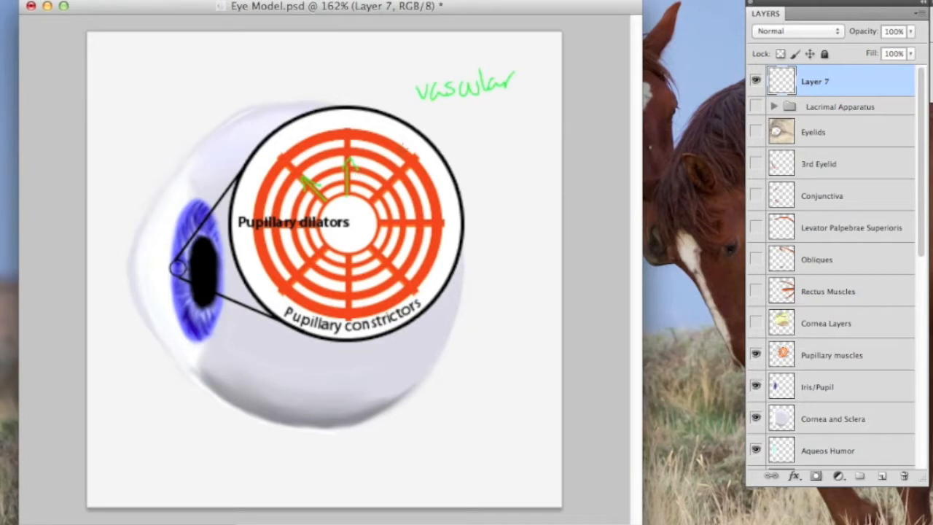
- Point out the radial dilator fibres and pupil, then hide the Pupillary muscles and Iris/Pupil layers
{"action": "left_click_drag", "start_coordinate": [303, 304], "coordinate": [338, 312]}
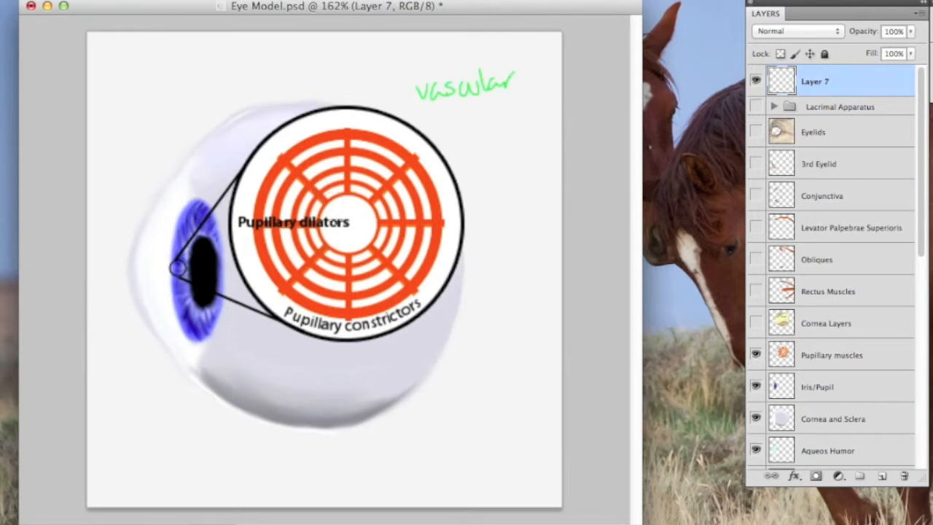
{"action": "left_click", "coordinate": [350, 222]}
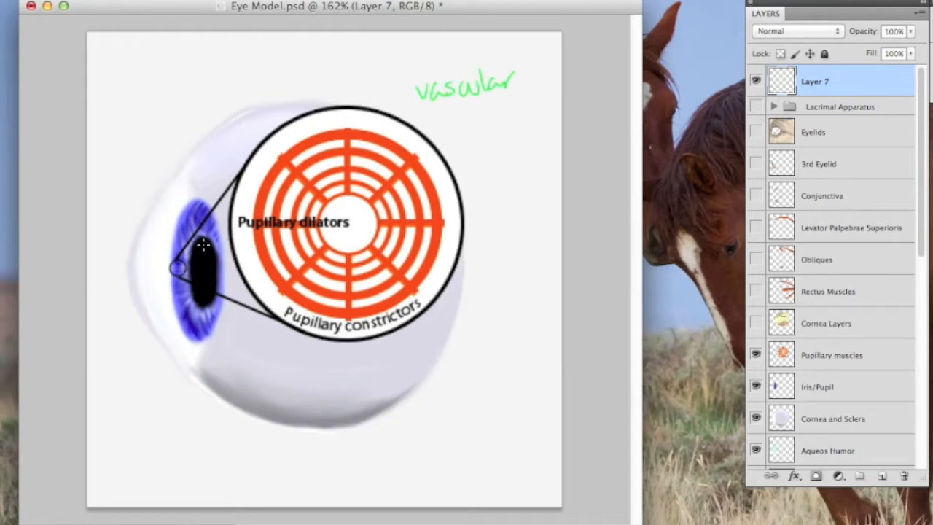
{"action": "mouse_move", "coordinate": [329, 195]}
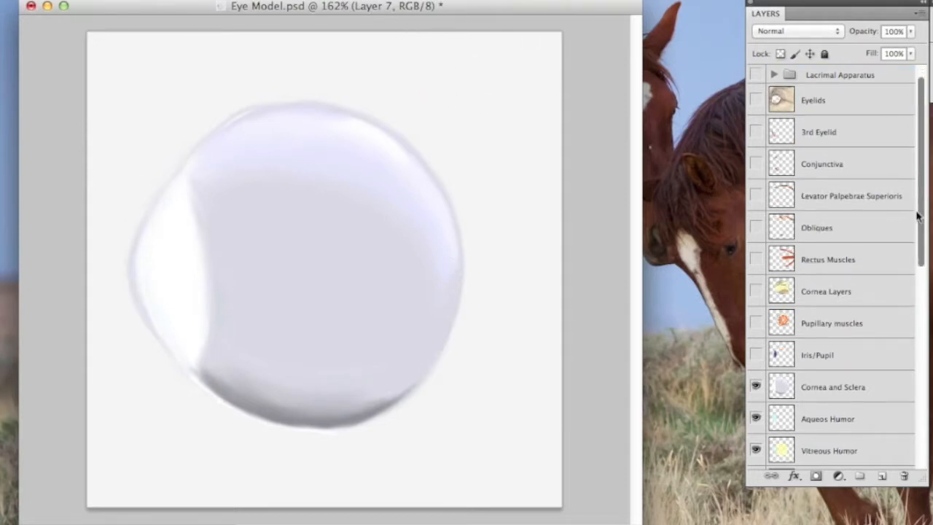
{"action": "scroll", "scroll_direction": "down", "scroll_amount": 3}
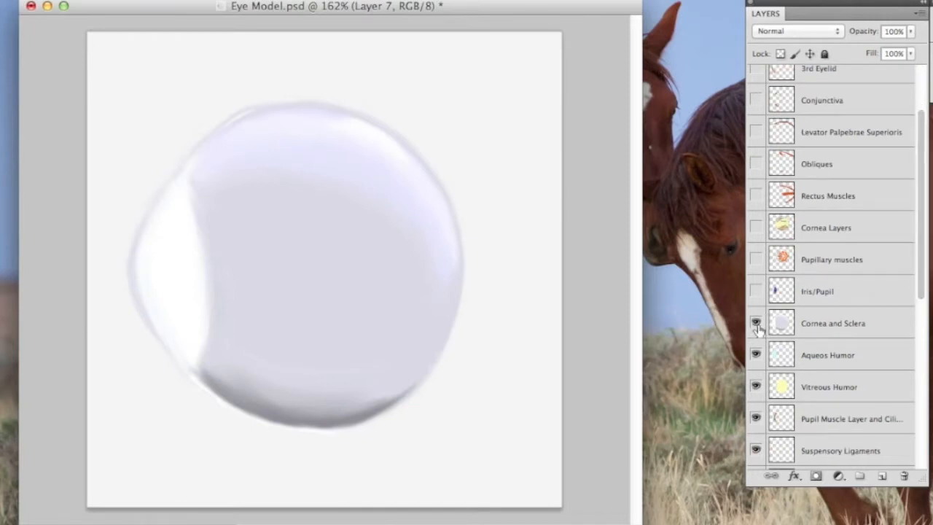
- Hide the cornea and sclera layer and handwrite the 'Aqueous' and 'Vitreous' labels on the cross-section
{"action": "left_click", "coordinate": [755, 324]}
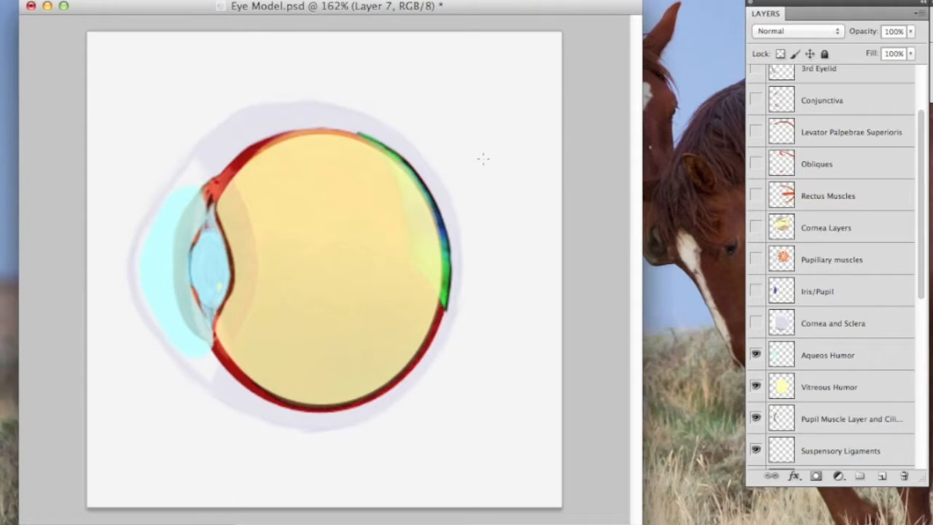
{"action": "mouse_move", "coordinate": [169, 225]}
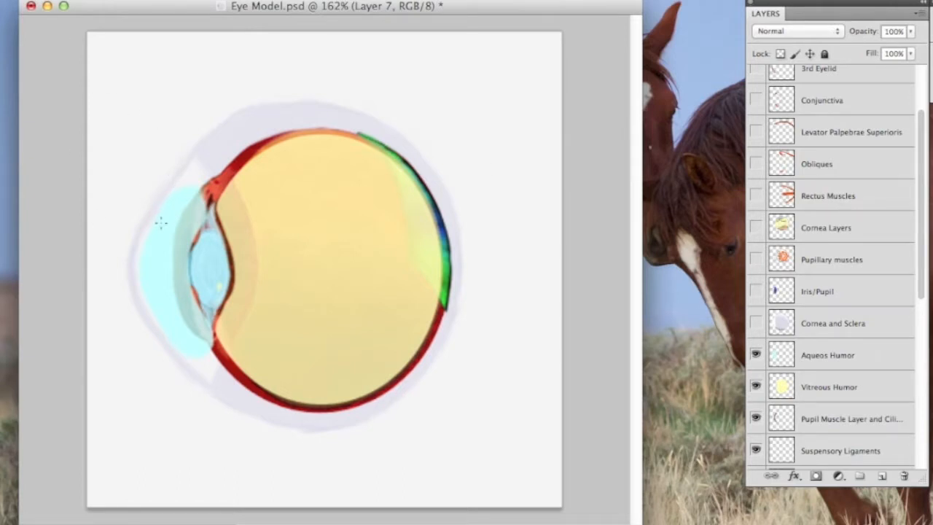
{"action": "left_click_drag", "start_coordinate": [158, 222], "coordinate": [134, 148]}
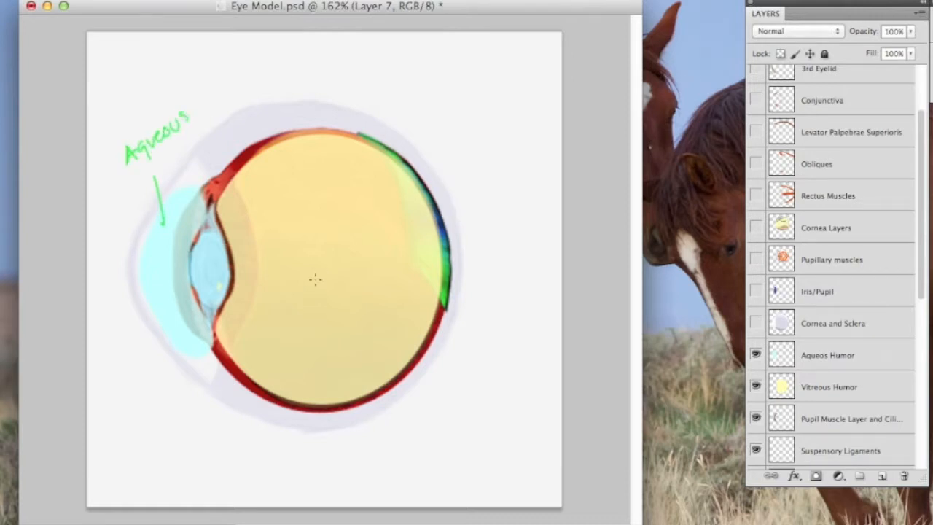
{"action": "type", "text": "Vitre"}
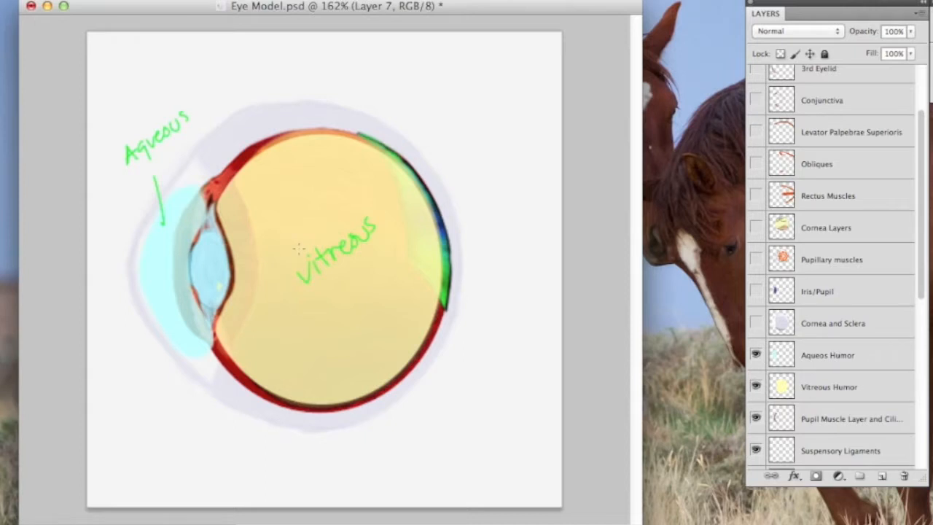
{"action": "mouse_move", "coordinate": [140, 259]}
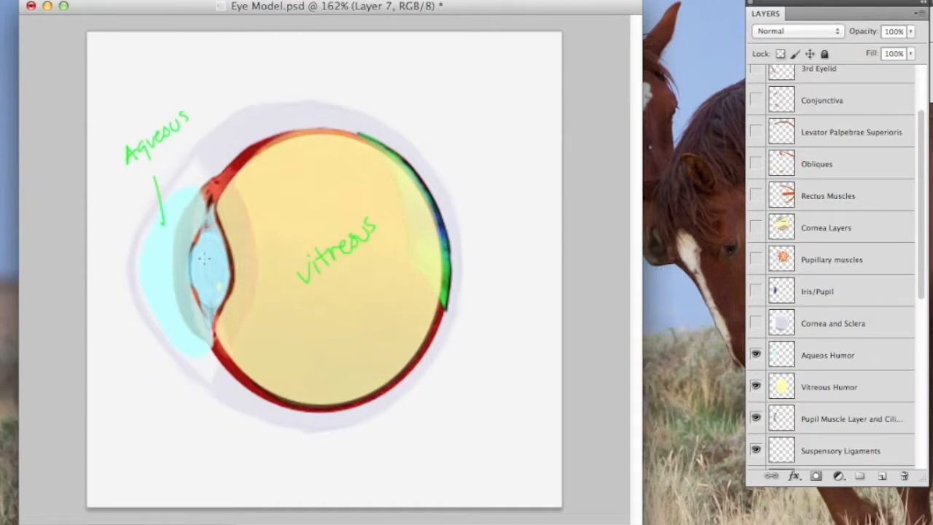
{"action": "mouse_move", "coordinate": [137, 248]}
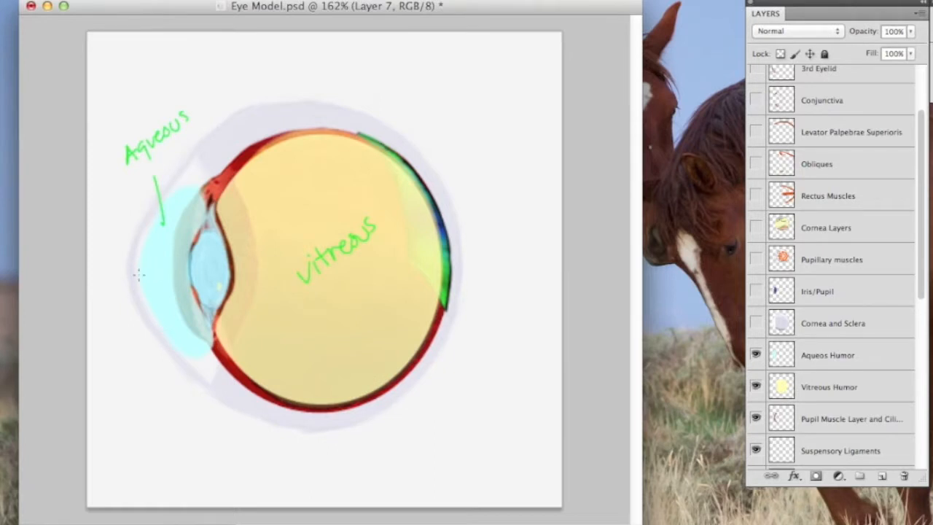
{"action": "mouse_move", "coordinate": [186, 192]}
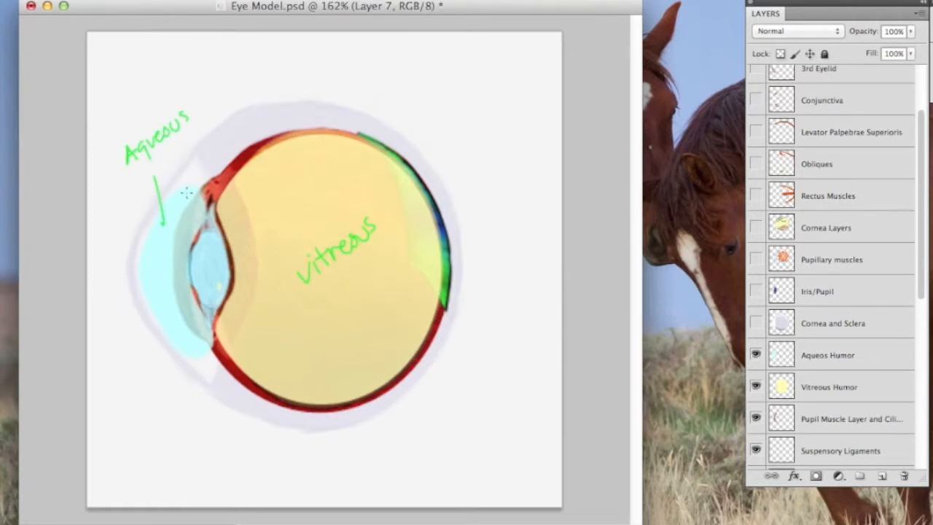
{"action": "mouse_move", "coordinate": [153, 295]}
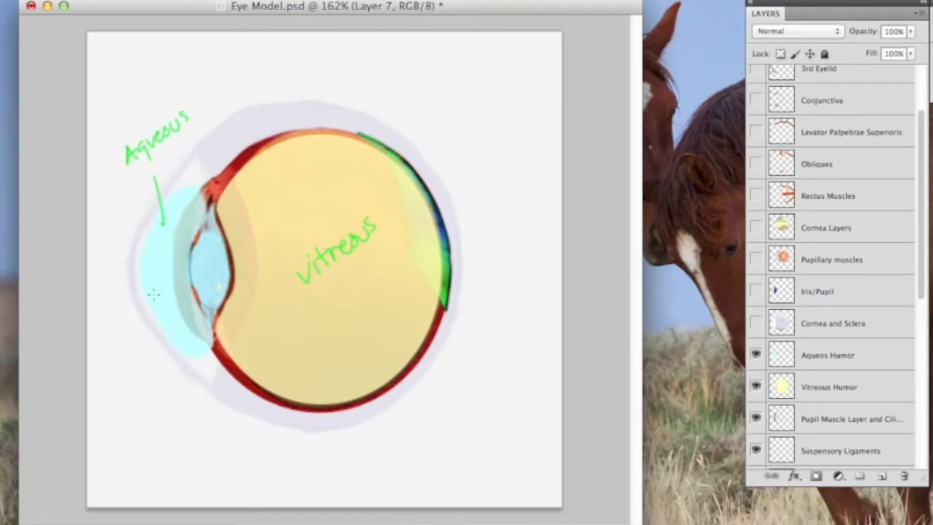
{"action": "mouse_move", "coordinate": [134, 269]}
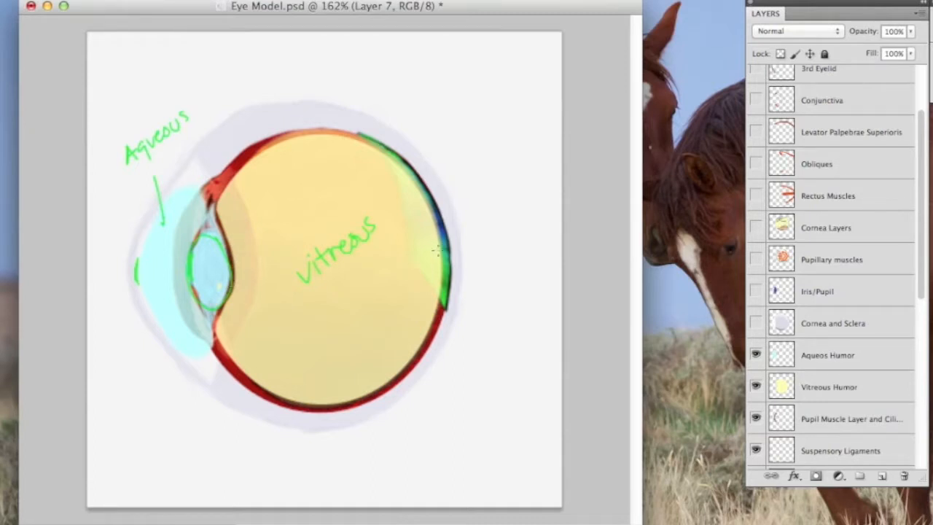
{"action": "mouse_move", "coordinate": [64, 104]}
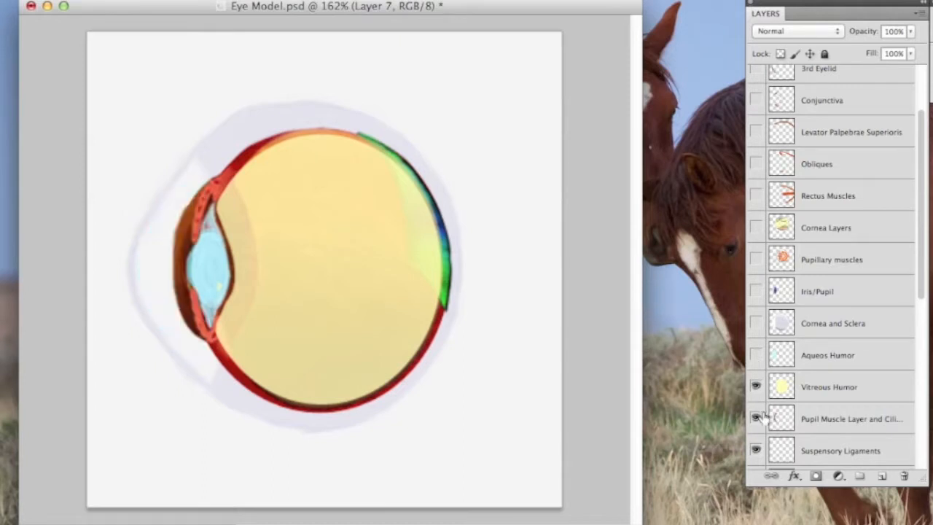
- Hide the Vitreous Humor layer and mark the ciliary region around the lens
{"action": "left_click", "coordinate": [755, 417]}
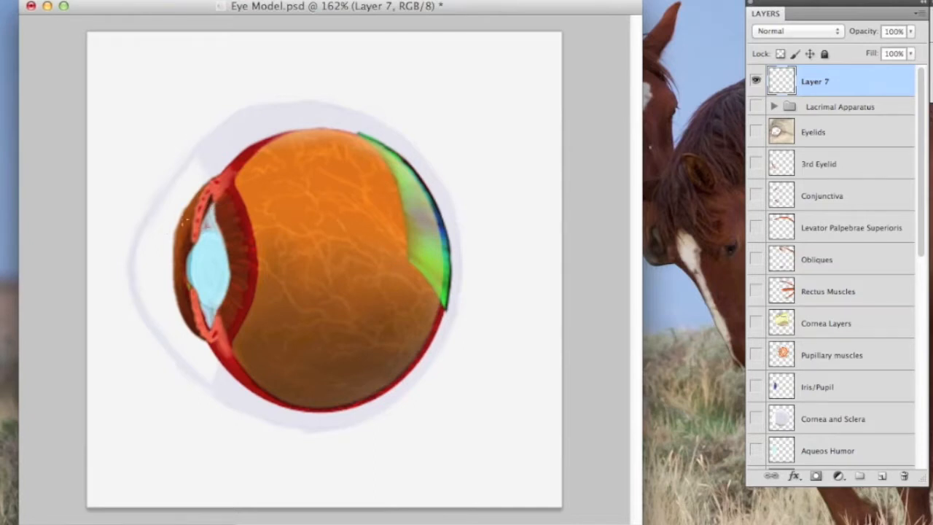
{"action": "mouse_move", "coordinate": [213, 201]}
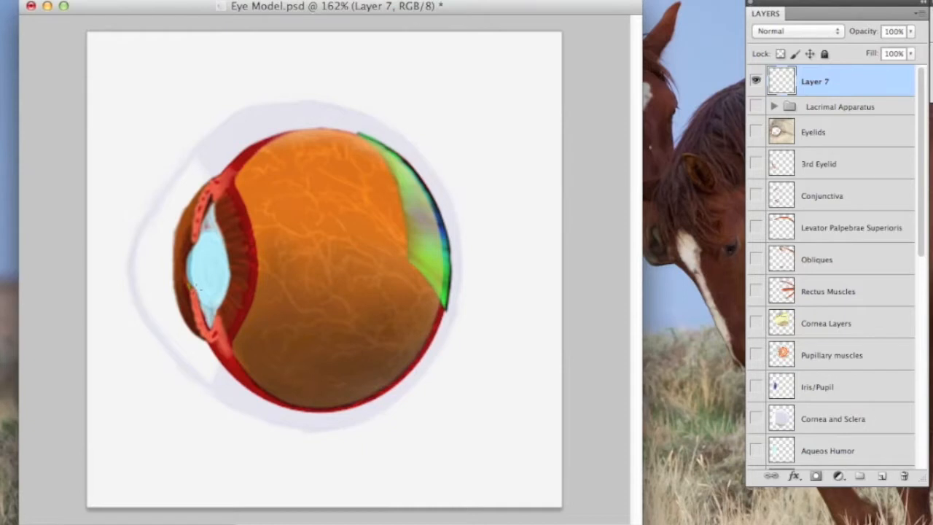
{"action": "mouse_move", "coordinate": [182, 176]}
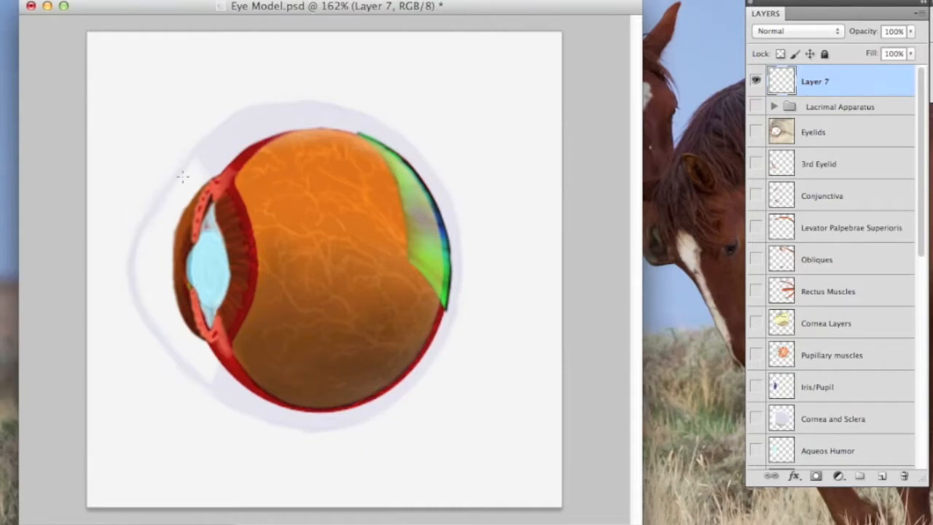
{"action": "left_click", "coordinate": [222, 188]}
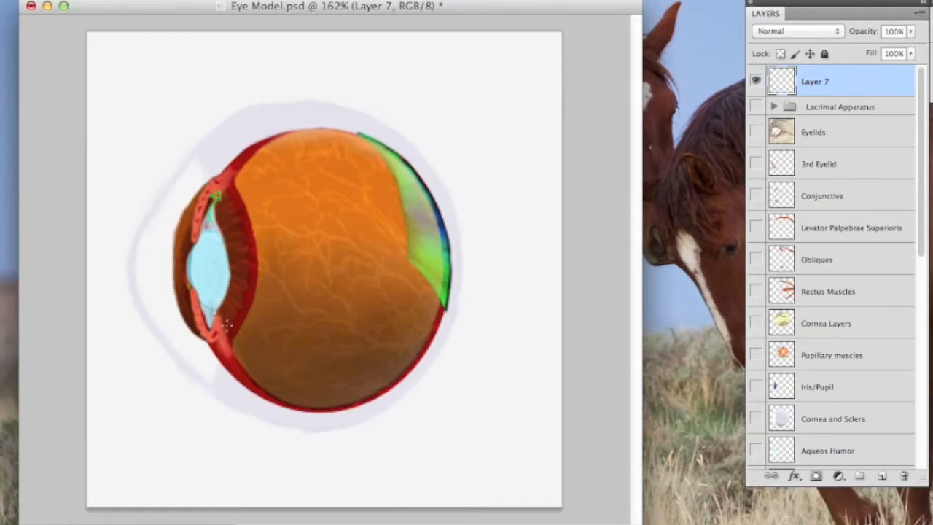
{"action": "mouse_move", "coordinate": [145, 195]}
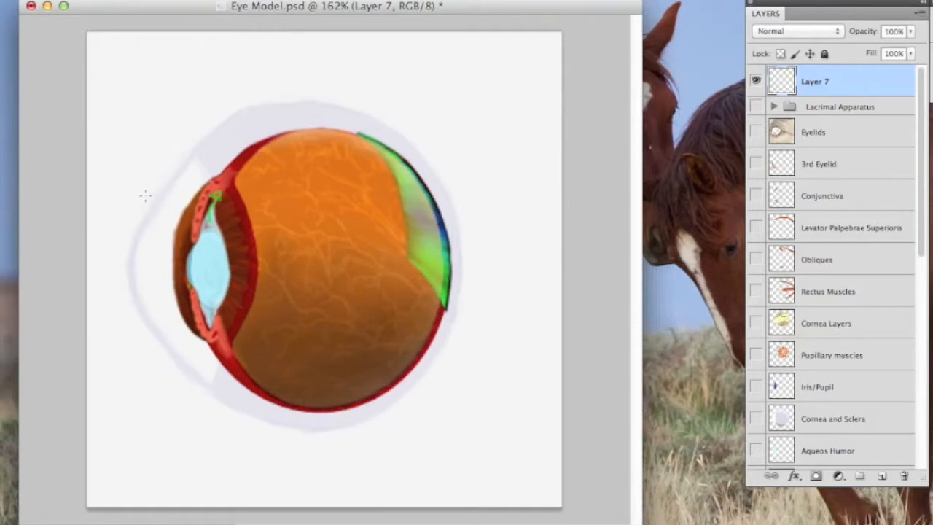
{"action": "mouse_move", "coordinate": [166, 365]}
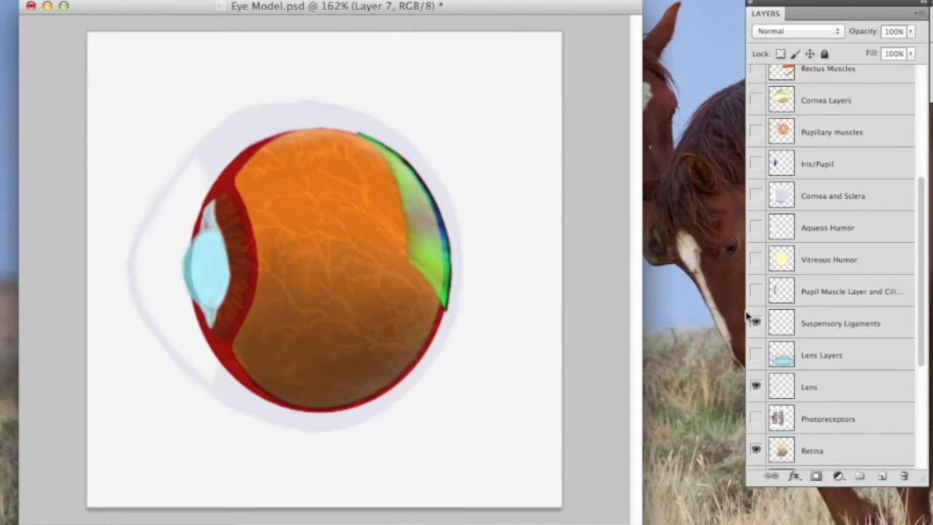
- Show the Lens Layers diagram and trace green lines along the lens epithelium, capsule and fibers
{"action": "scroll", "scroll_direction": "down", "scroll_amount": 3}
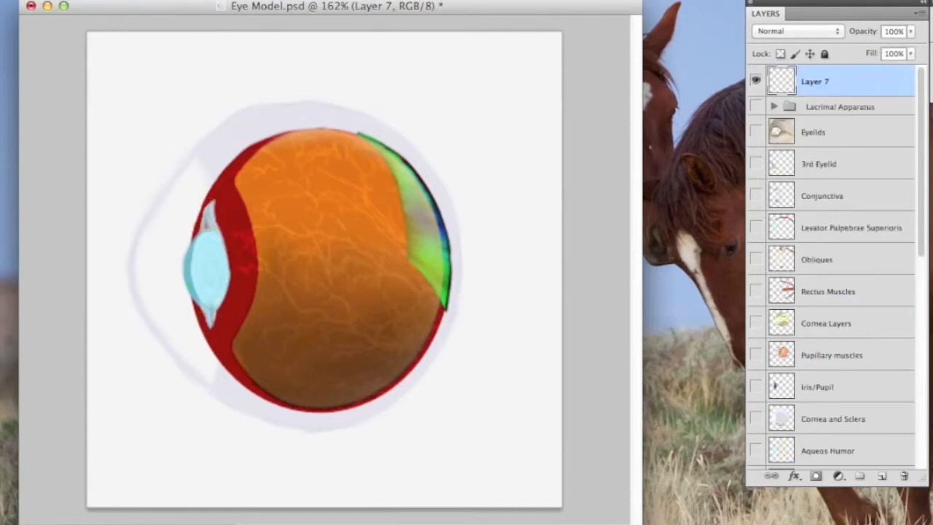
{"action": "mouse_move", "coordinate": [887, 248]}
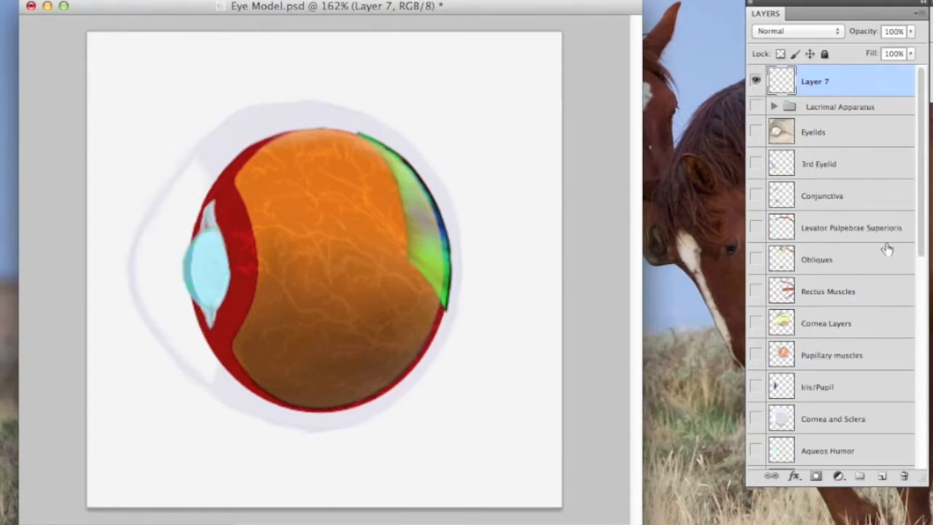
{"action": "scroll", "scroll_direction": "down", "scroll_amount": 3}
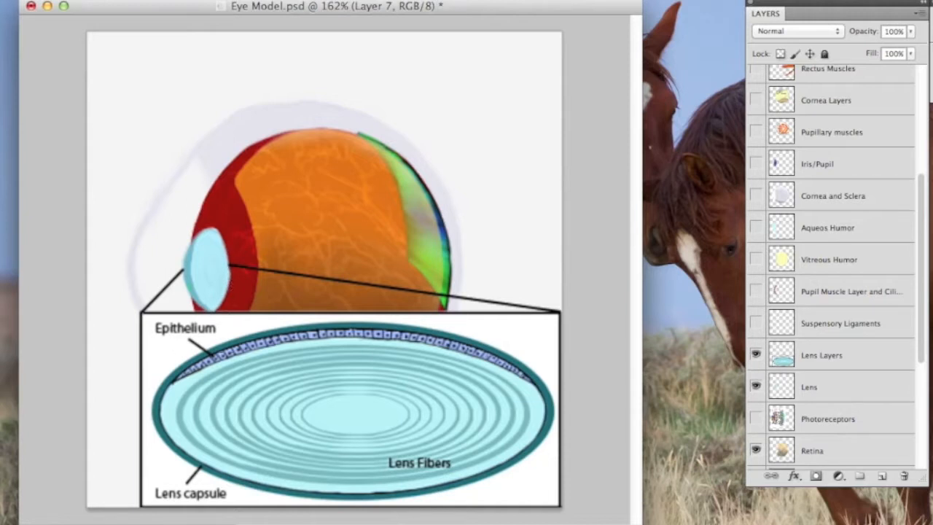
{"action": "left_click_drag", "start_coordinate": [167, 357], "coordinate": [282, 315]}
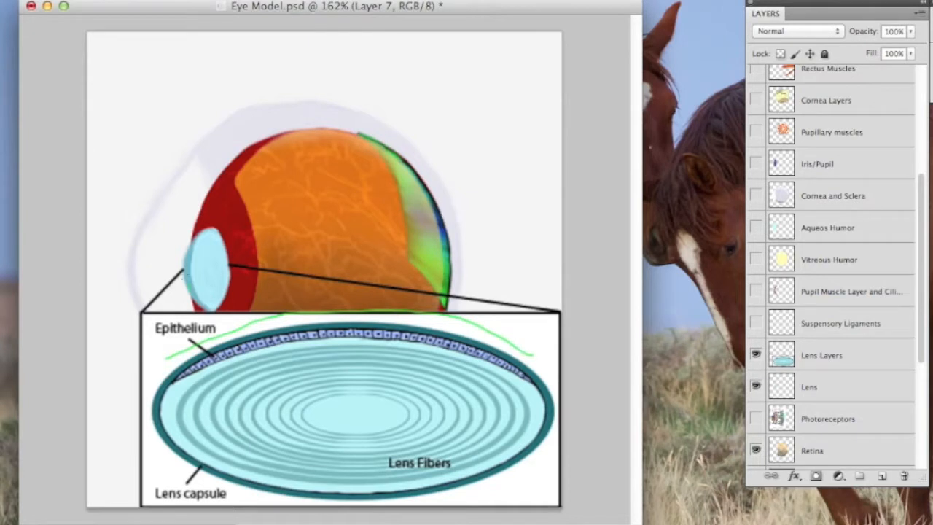
{"action": "left_click_drag", "start_coordinate": [207, 240], "coordinate": [201, 299]}
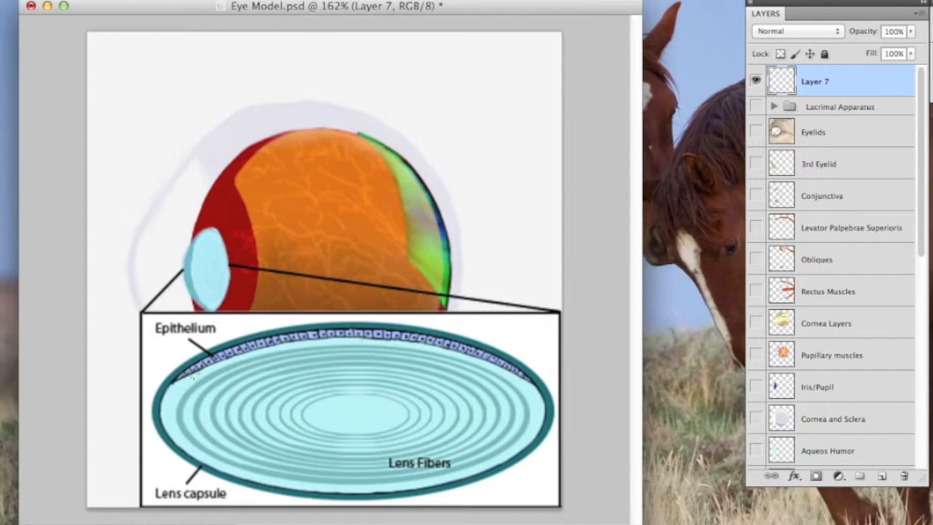
{"action": "left_click_drag", "start_coordinate": [192, 376], "coordinate": [484, 359]}
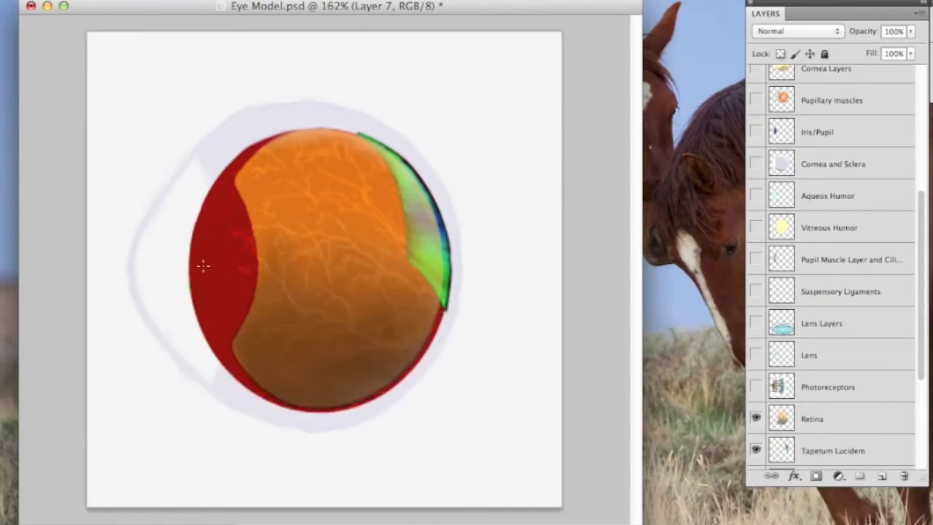
- Zoom into the exposed retina and handwrite the 'Nervous retina' label with a leader line
{"action": "left_click_drag", "start_coordinate": [172, 221], "coordinate": [219, 274]}
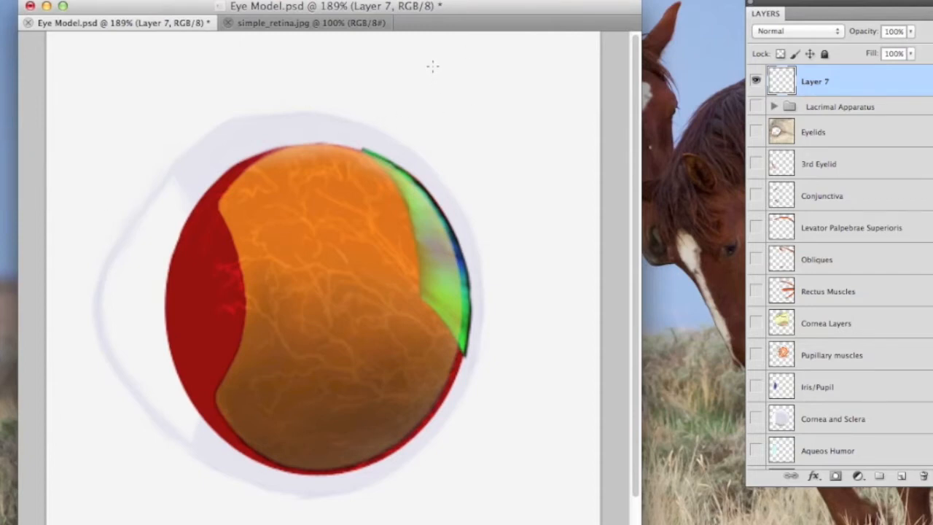
{"action": "left_click_drag", "start_coordinate": [430, 70], "coordinate": [495, 66]}
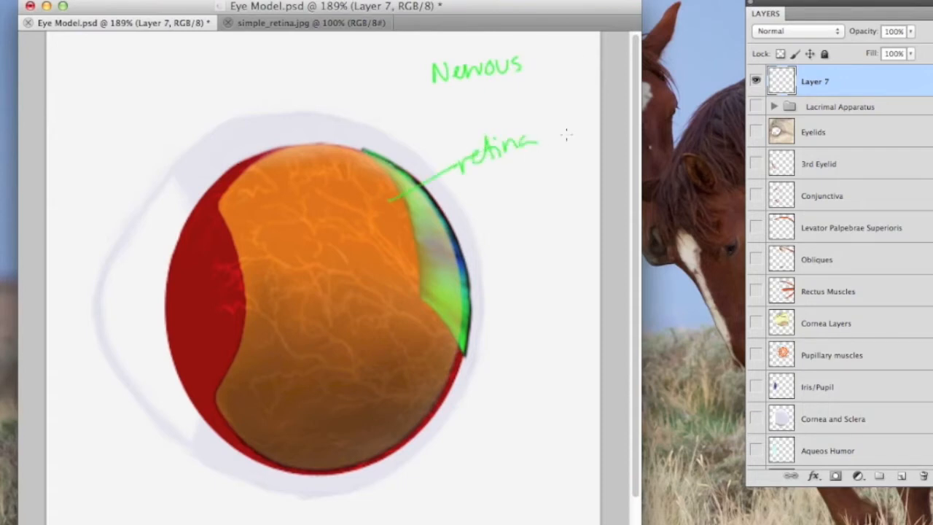
{"action": "mouse_move", "coordinate": [551, 181]}
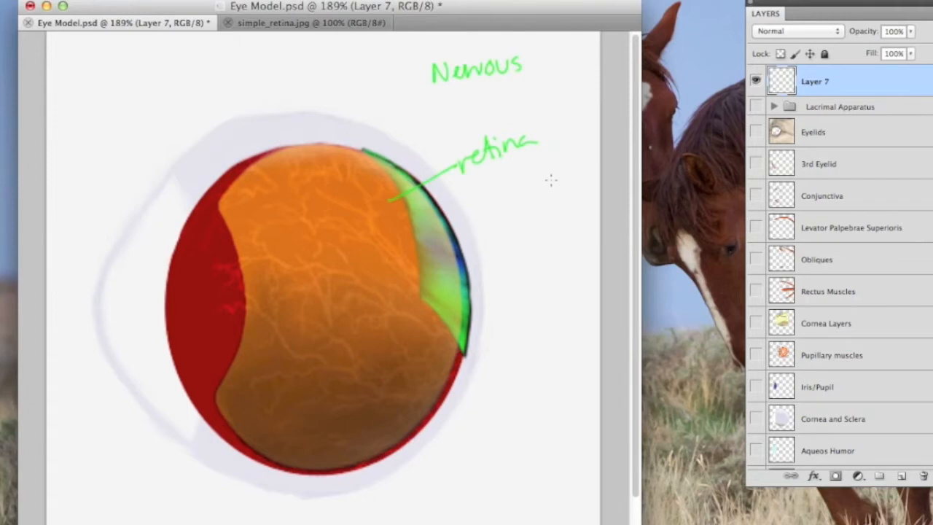
{"action": "mouse_move", "coordinate": [420, 94]}
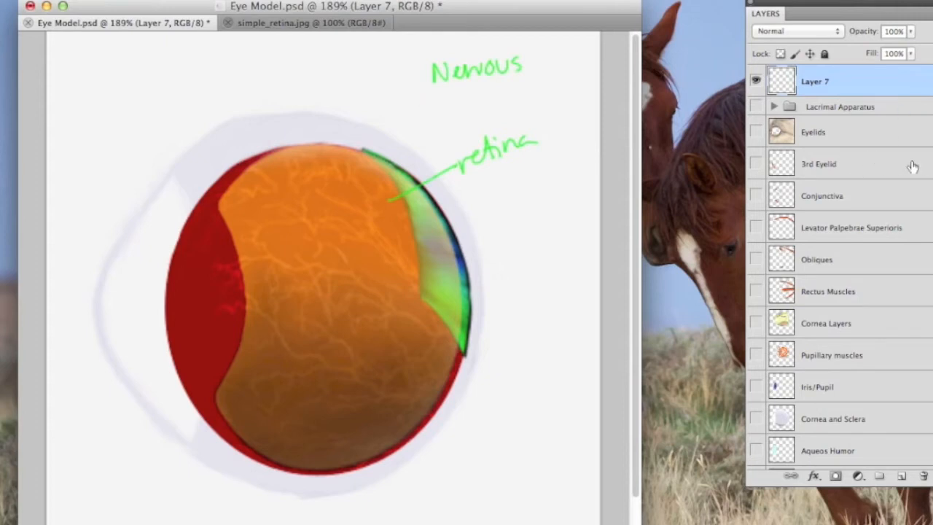
{"action": "scroll", "scroll_direction": "down", "scroll_amount": 3}
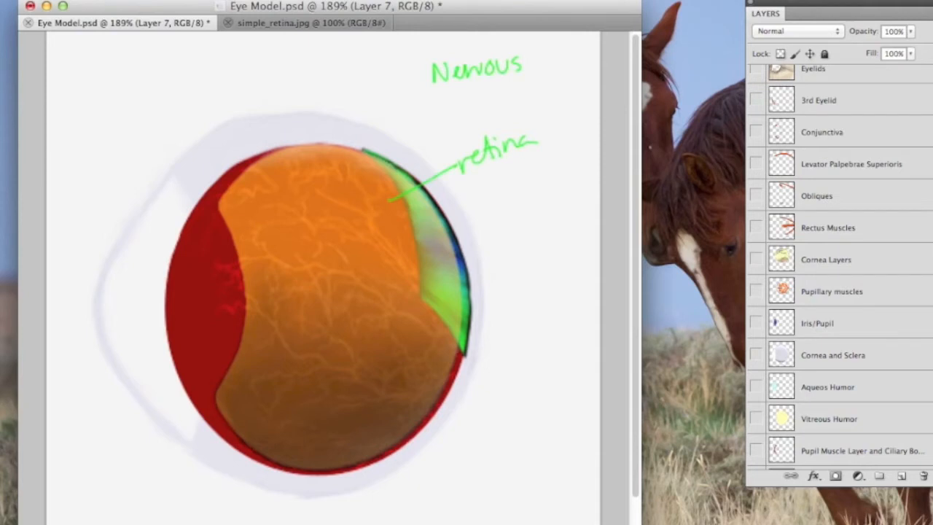
{"action": "scroll", "scroll_direction": "down", "scroll_amount": 3}
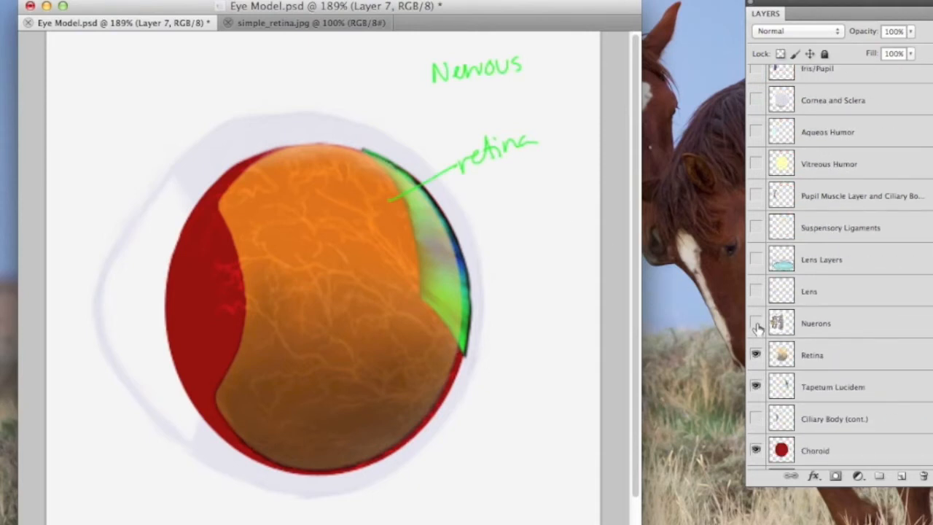
- Show the Neurons layer diagram and sketch light's path through the retina neuron layers
{"action": "left_click", "coordinate": [755, 323]}
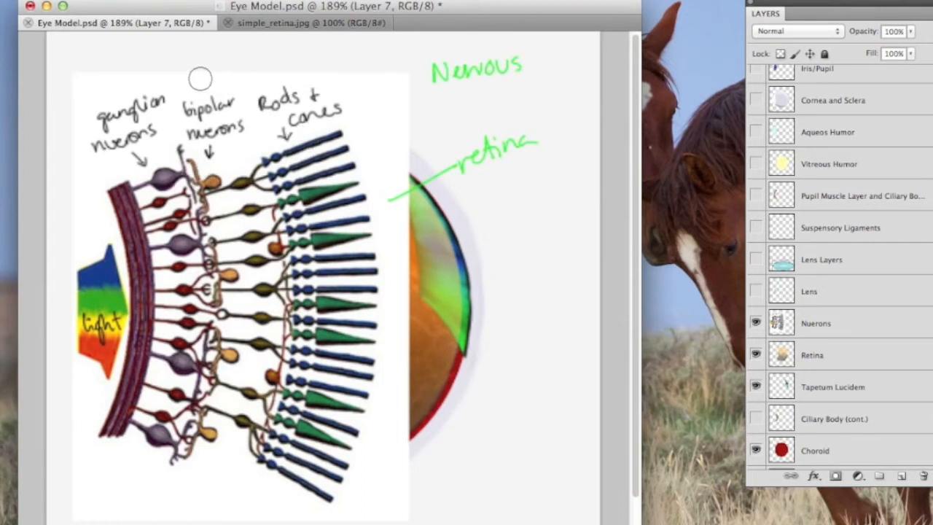
{"action": "mouse_move", "coordinate": [70, 128]}
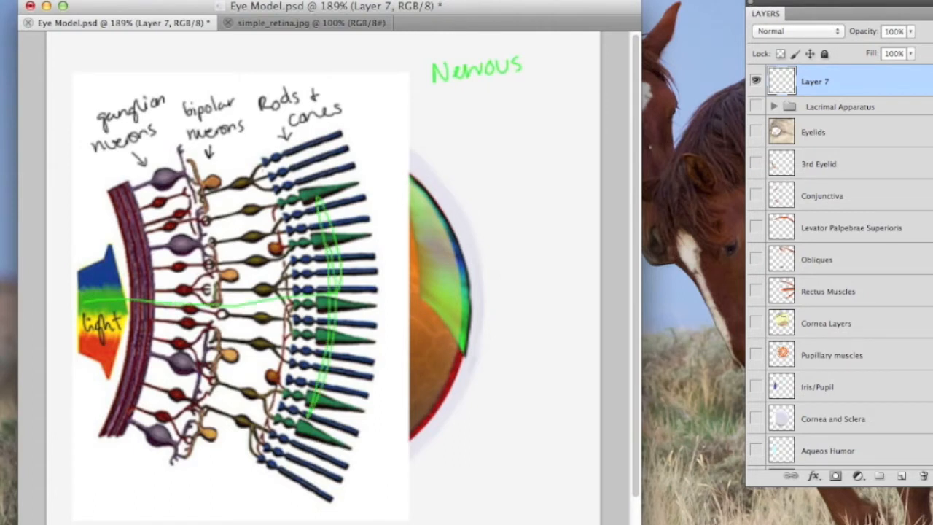
{"action": "left_click_drag", "start_coordinate": [212, 193], "coordinate": [260, 172]}
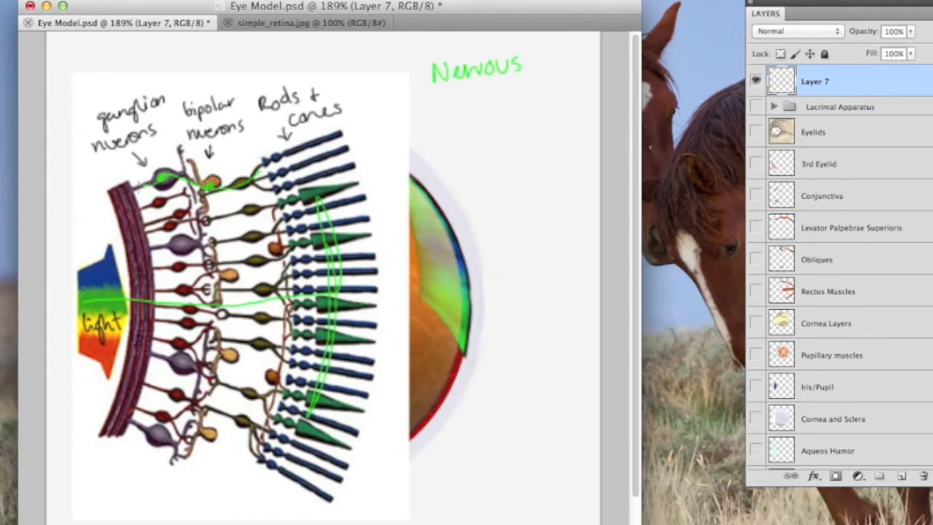
{"action": "left_click_drag", "start_coordinate": [134, 190], "coordinate": [139, 295]}
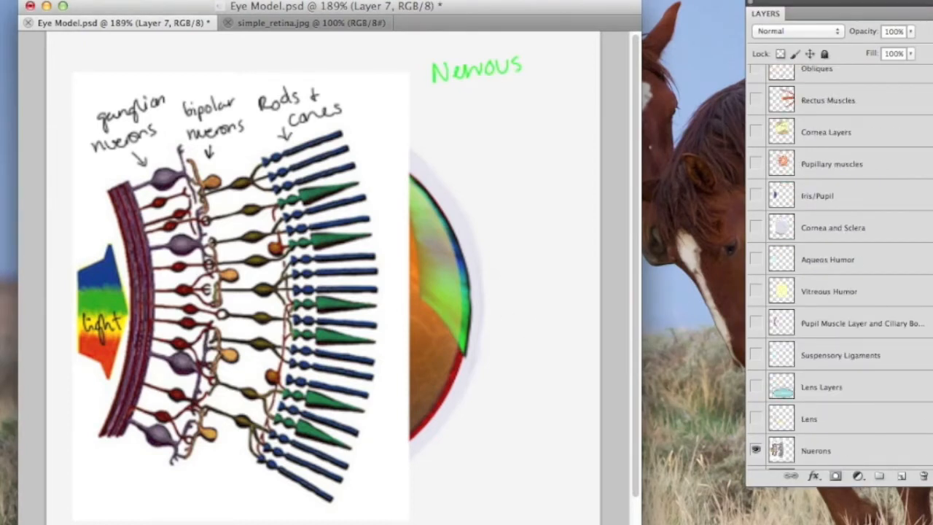
- Write the 'vascular' label near the choroid and trace a vessel path across it
{"action": "scroll", "scroll_direction": "down", "scroll_amount": 3}
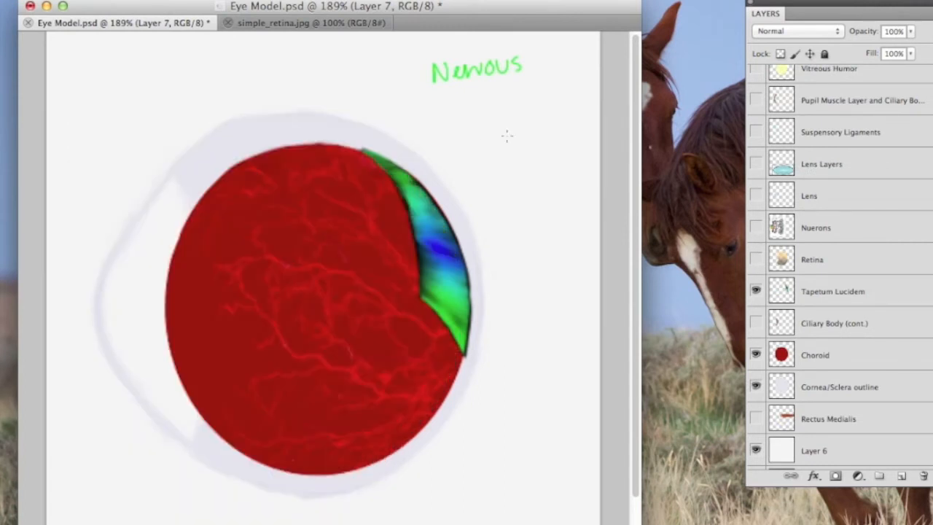
{"action": "left_click_drag", "start_coordinate": [481, 70], "coordinate": [510, 51]}
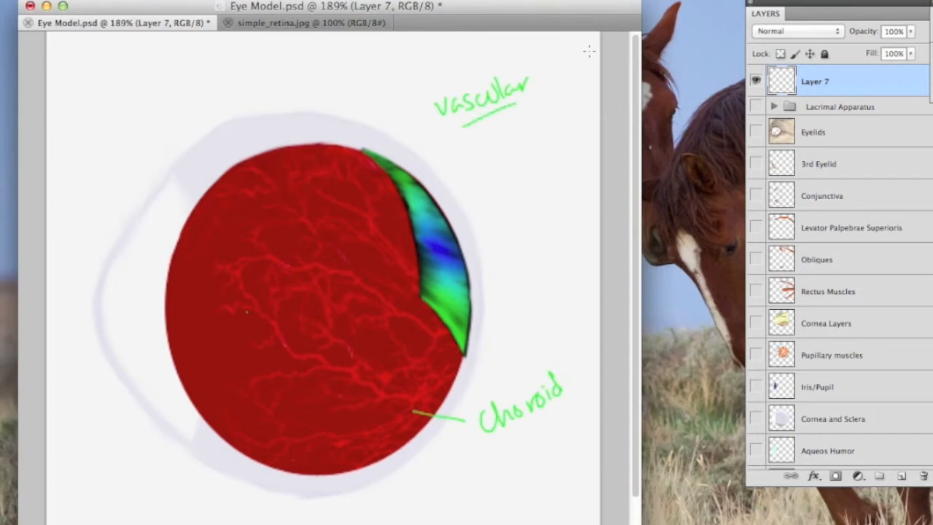
{"action": "left_click_drag", "start_coordinate": [241, 323], "coordinate": [274, 309]}
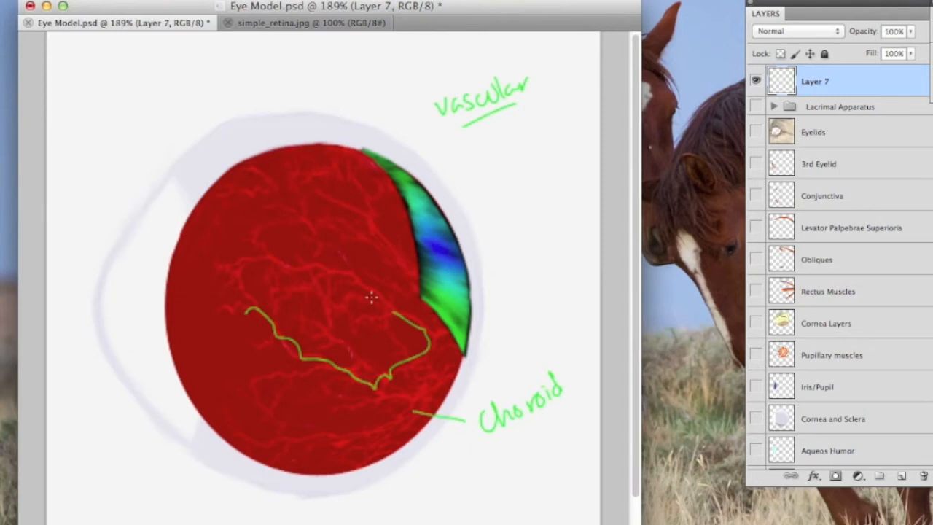
{"action": "left_click_drag", "start_coordinate": [372, 297], "coordinate": [344, 254]}
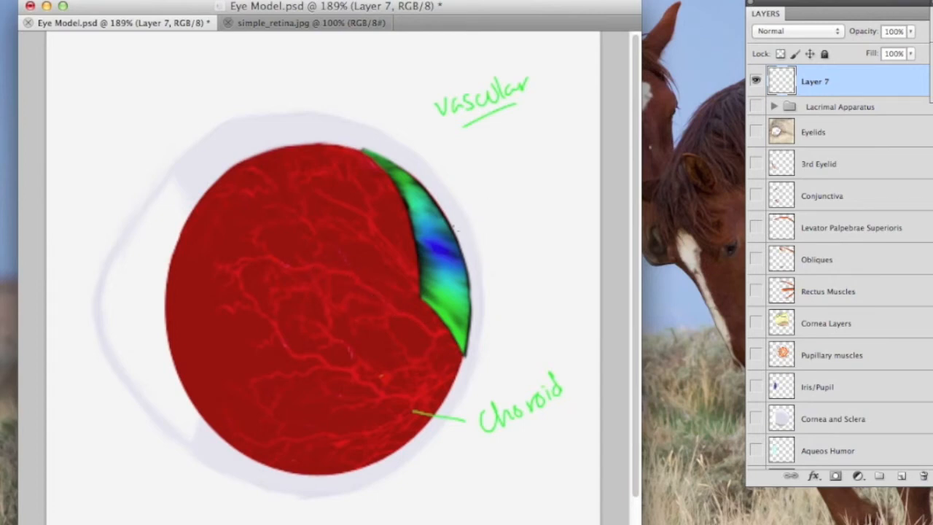
- Write the 'Choroid' and 'tapetum lucidem' labels with pointer lines
{"action": "left_click_drag", "start_coordinate": [459, 233], "coordinate": [510, 197]}
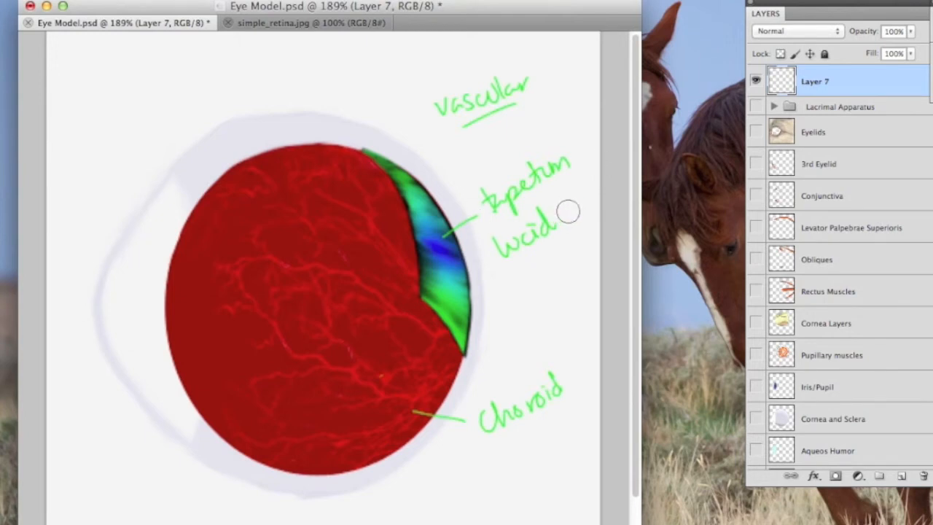
{"action": "mouse_move", "coordinate": [536, 64]}
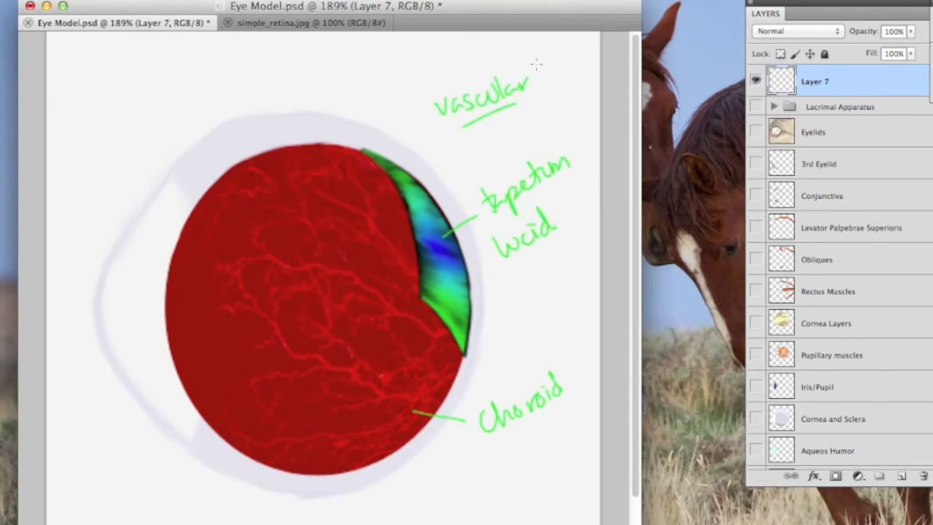
{"action": "type", "text": "er"}
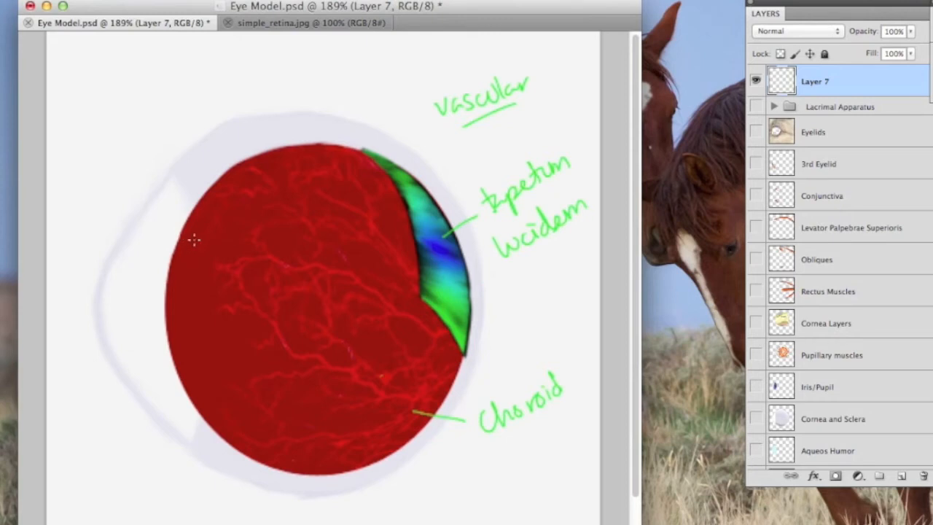
{"action": "scroll", "scroll_direction": "down", "scroll_amount": 3}
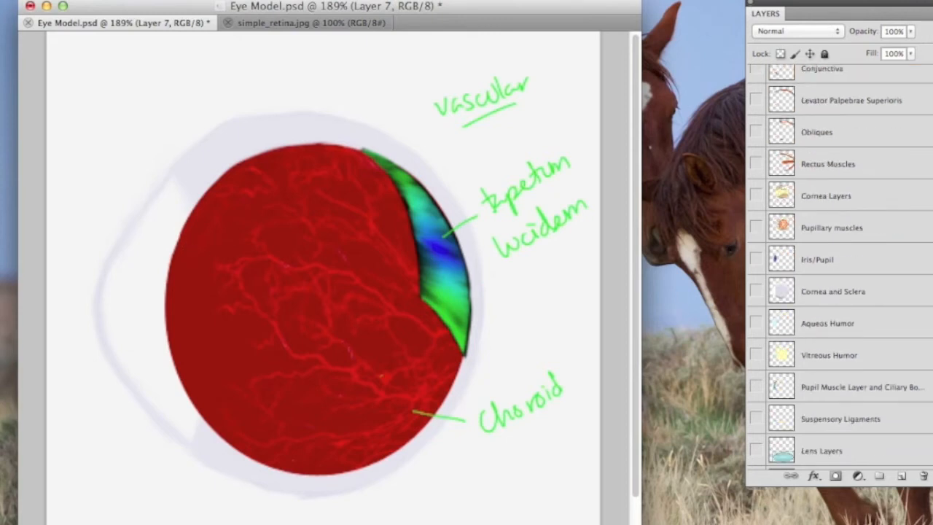
{"action": "scroll", "scroll_direction": "down", "scroll_amount": 3}
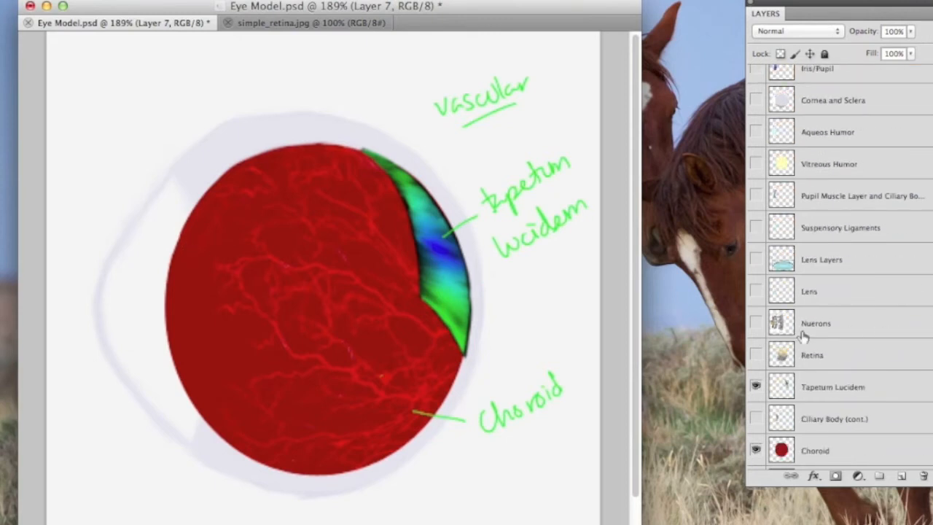
- Show the Neurons layer again and draw light passing through and reflecting back from the tapetum
{"action": "left_click", "coordinate": [755, 324]}
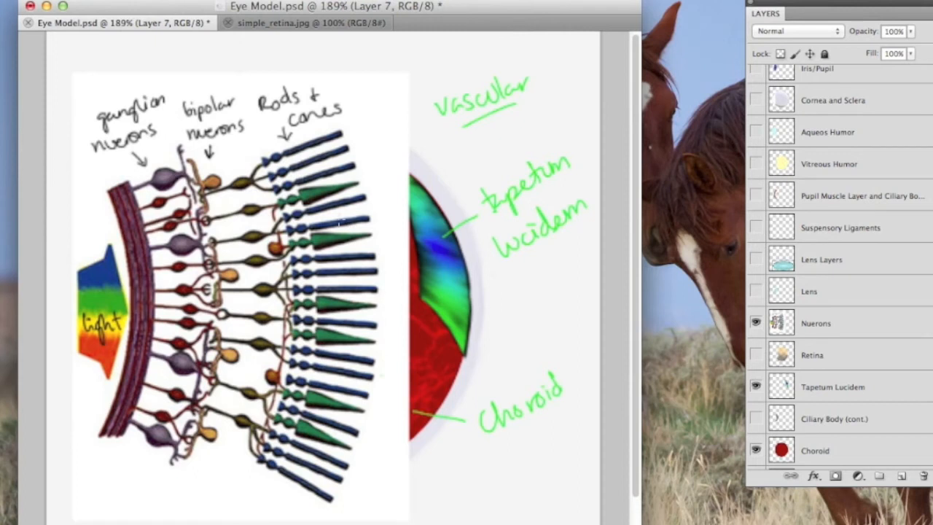
{"action": "mouse_move", "coordinate": [59, 304]}
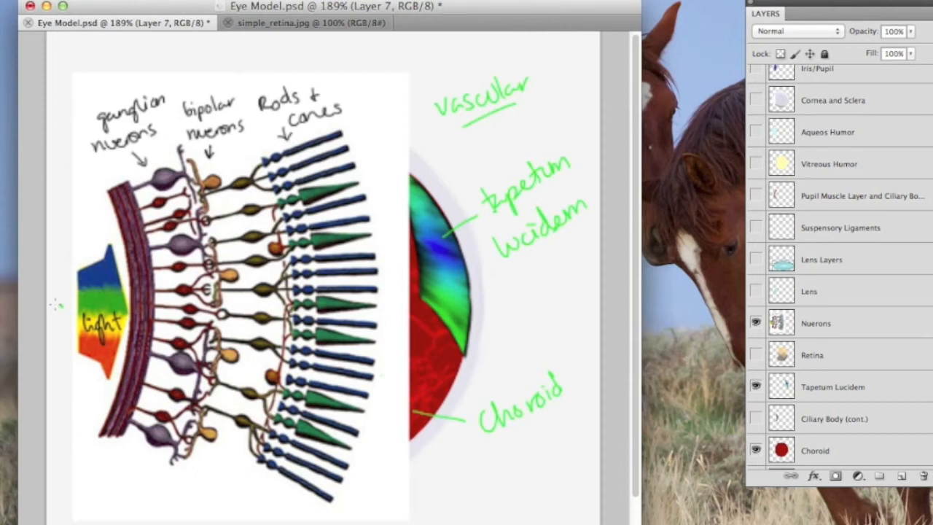
{"action": "left_click_drag", "start_coordinate": [56, 304], "coordinate": [352, 292]}
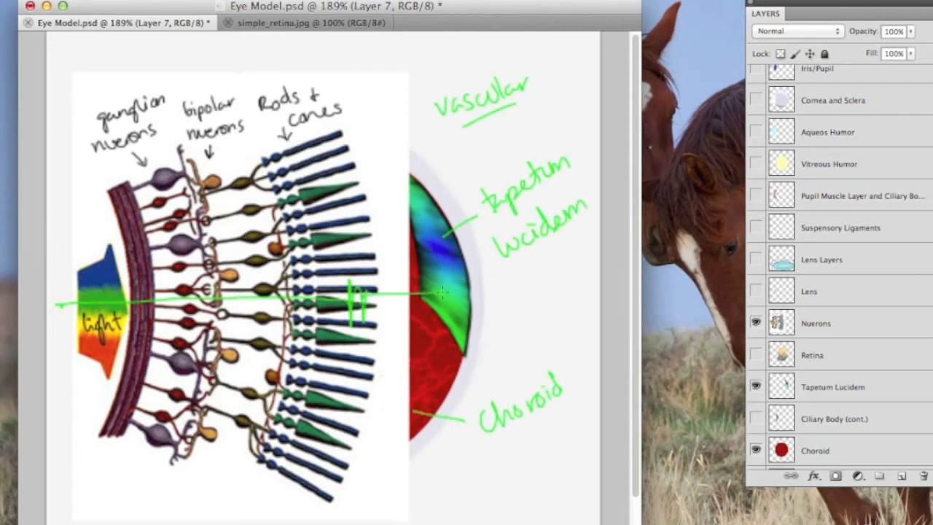
{"action": "left_click_drag", "start_coordinate": [353, 262], "coordinate": [449, 292]}
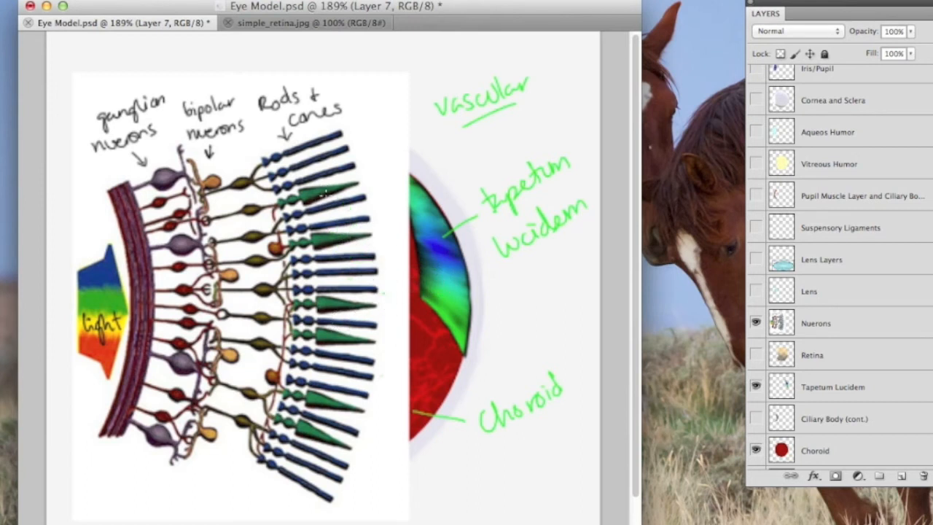
{"action": "scroll", "scroll_direction": "down", "scroll_amount": 3}
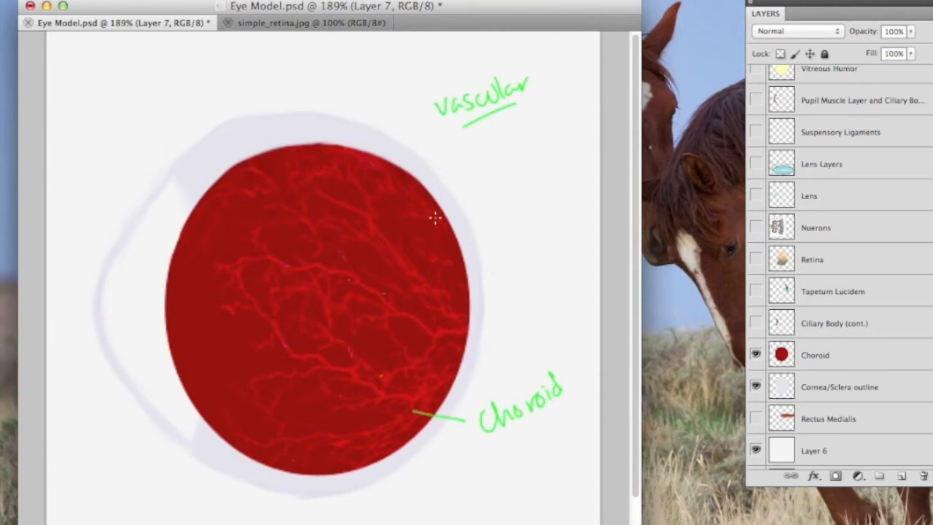
- Hide the handwritten label strokes and toggle the Tapetum Lucidem layer on and off
{"action": "left_click", "coordinate": [440, 102]}
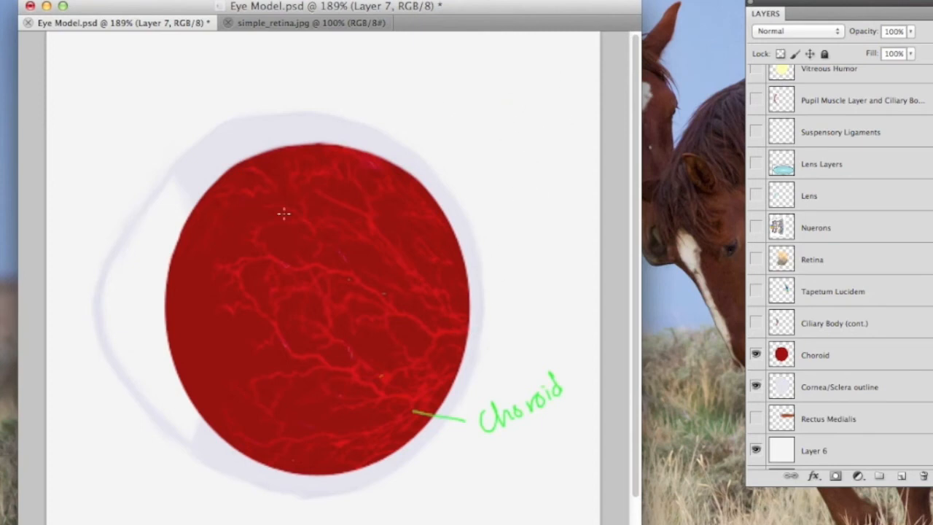
{"action": "mouse_move", "coordinate": [328, 400]}
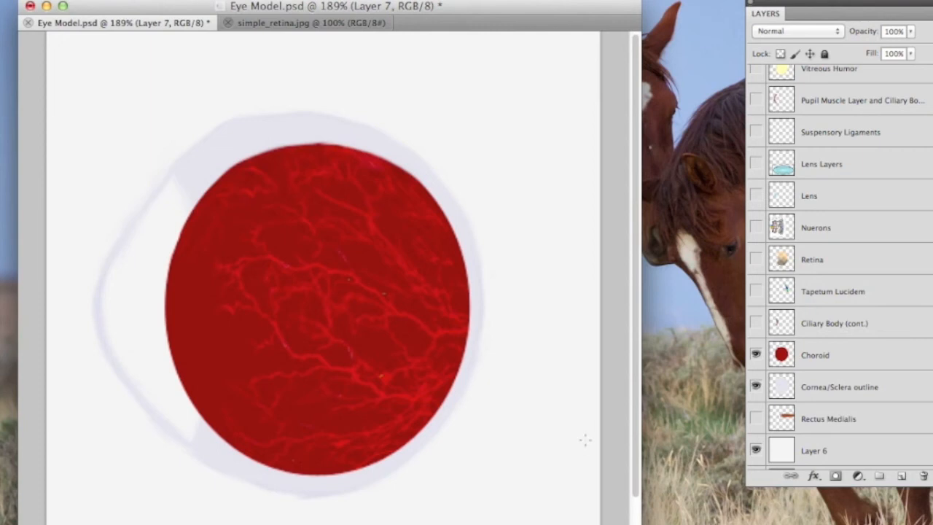
{"action": "left_click", "coordinate": [755, 292]}
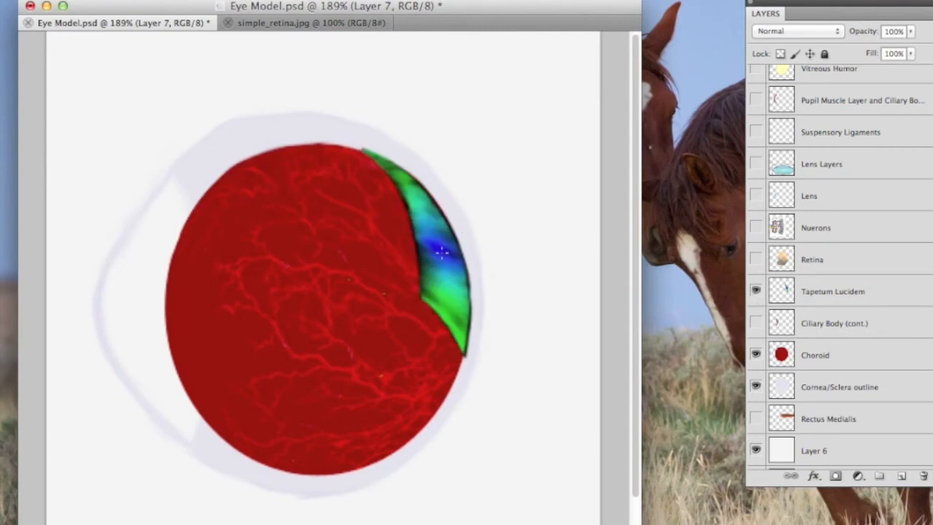
{"action": "left_click", "coordinate": [755, 291]}
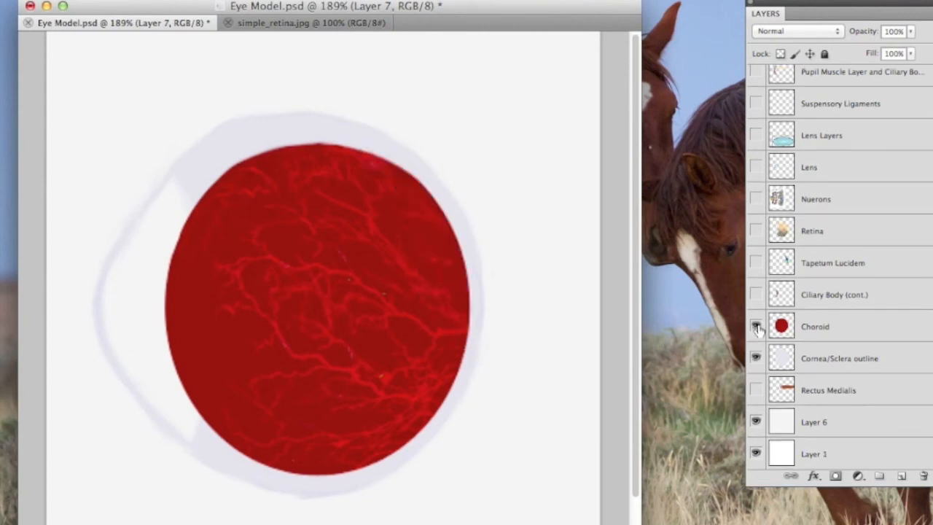
- Hide the red Choroid layer, leaving only the pale cornea/sclera outline
{"action": "left_click", "coordinate": [755, 327]}
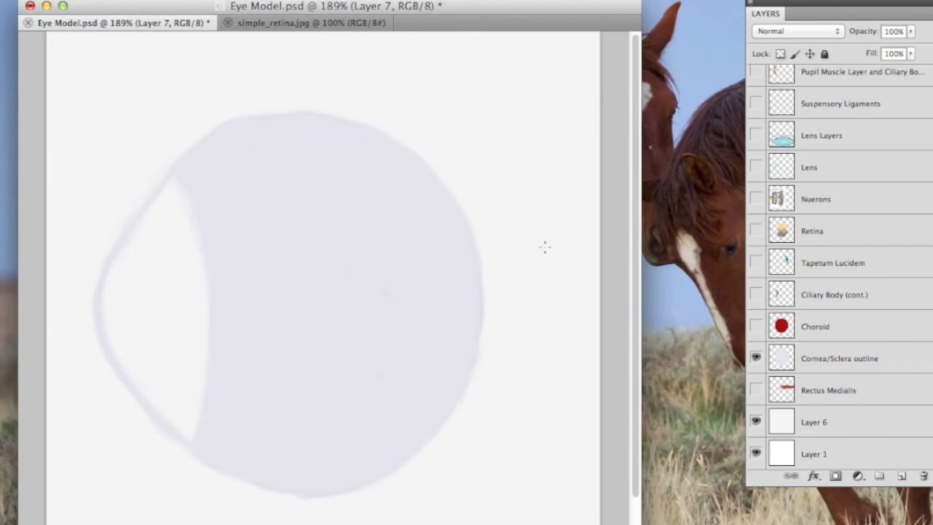
{"action": "mouse_move", "coordinate": [244, 341]}
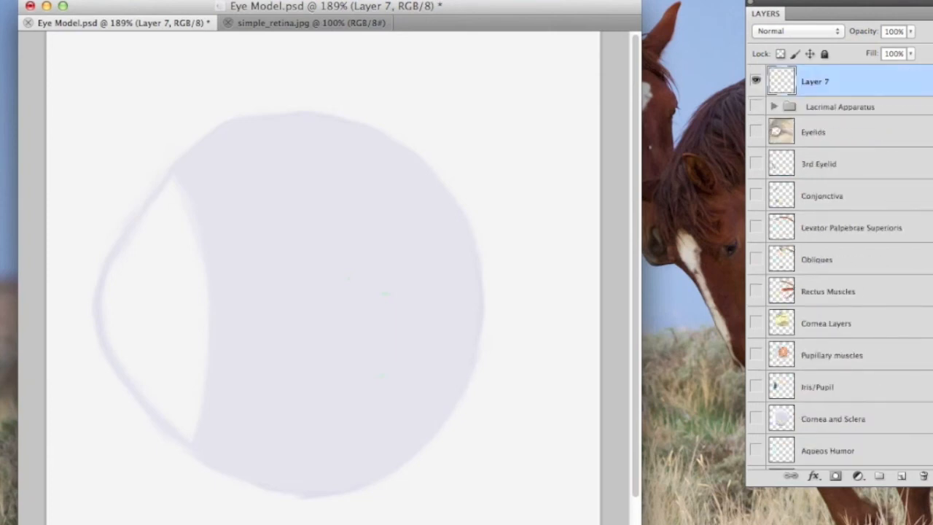
{"action": "mouse_move", "coordinate": [245, 12]}
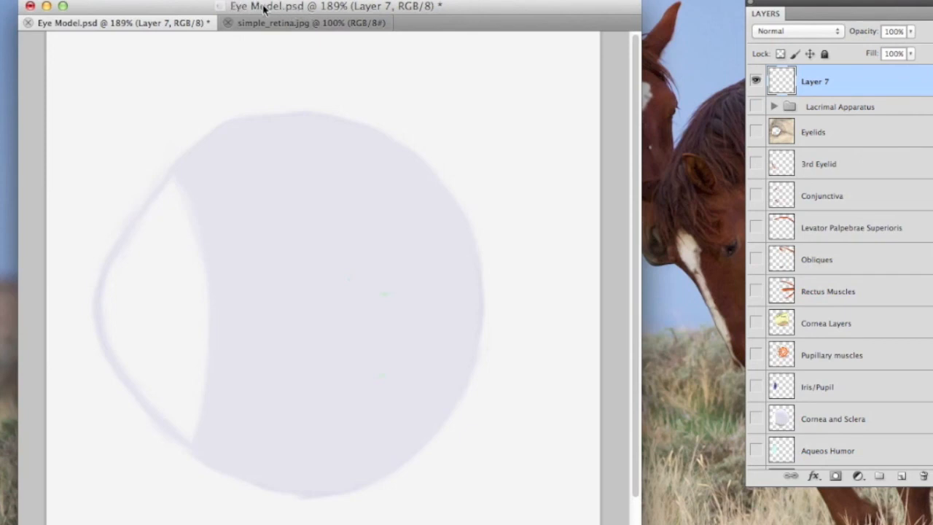
{"action": "mouse_move", "coordinate": [624, 11]}
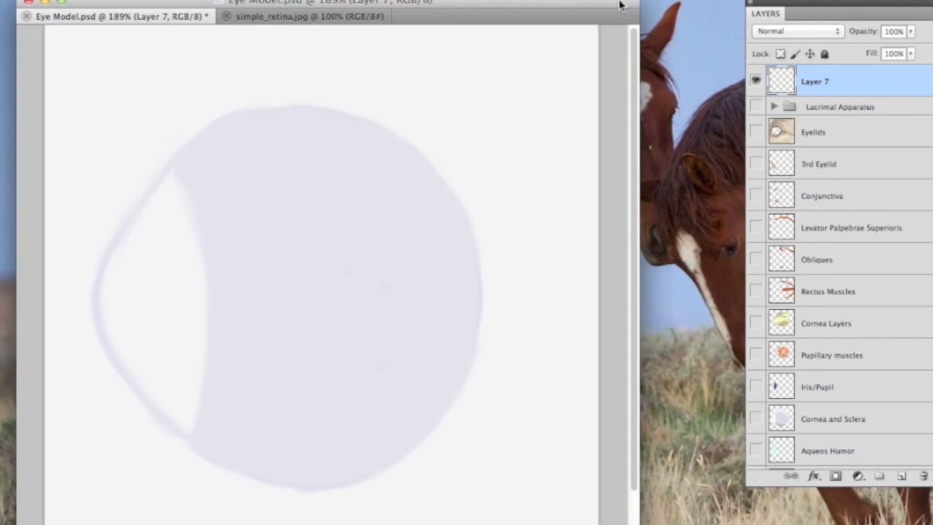
{"action": "mouse_move", "coordinate": [376, 57]}
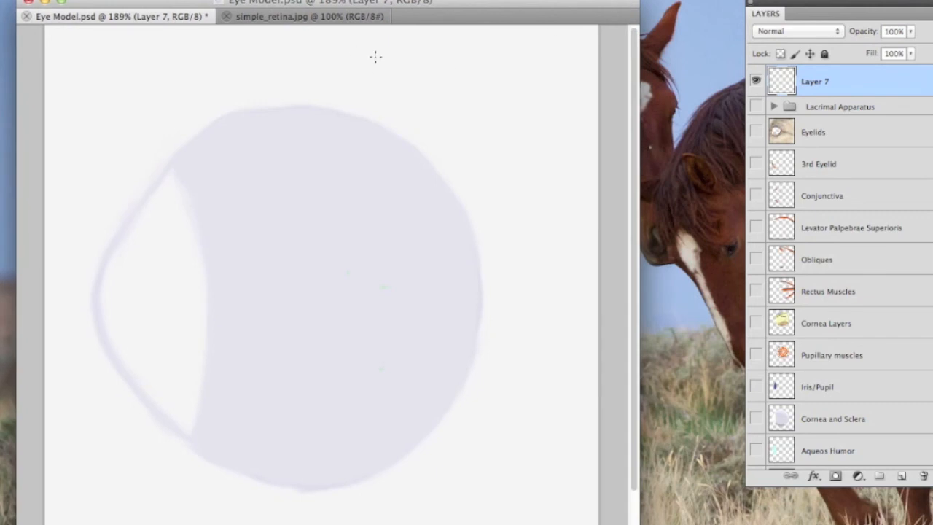
- Handwrite the green notes 'GIMP (free)' and 'Photoshop' above the eye outline on Layer 7
{"action": "left_click_drag", "start_coordinate": [368, 70], "coordinate": [426, 55]}
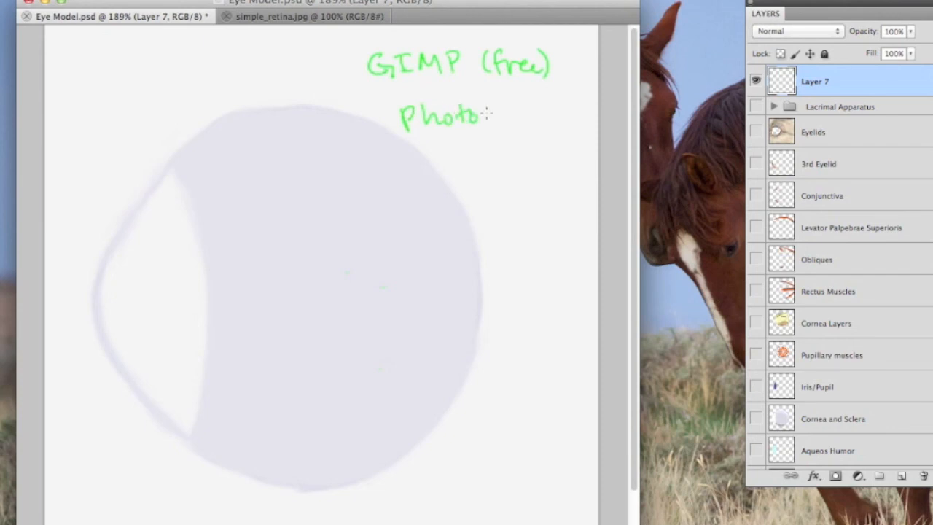
{"action": "type", "text": "shop"}
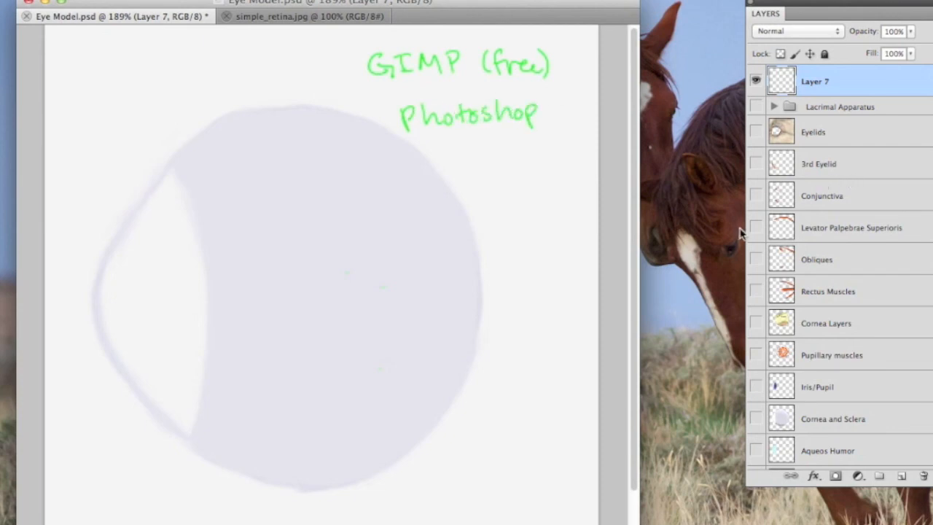